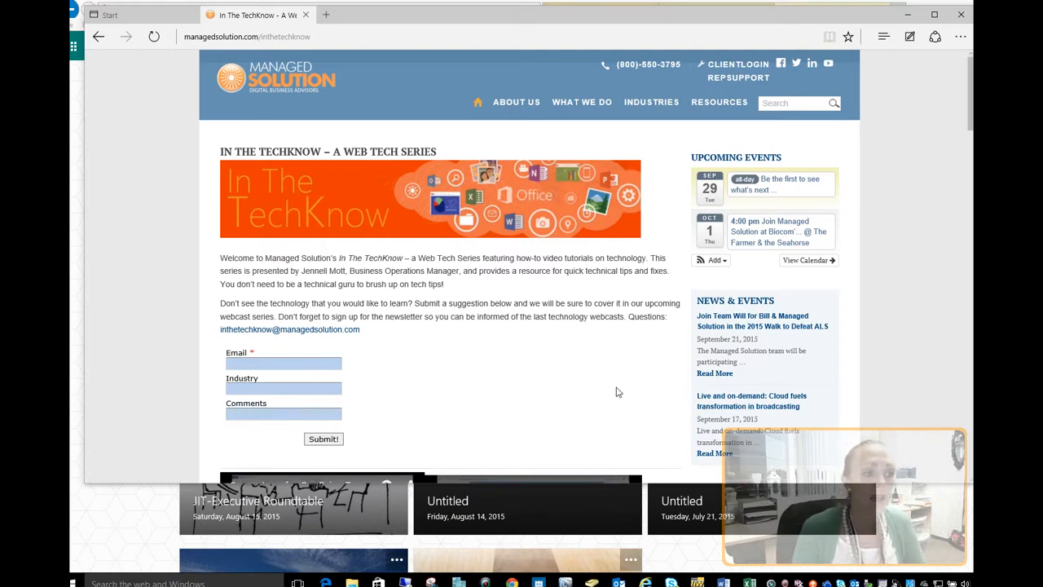
mouse_move(610, 365)
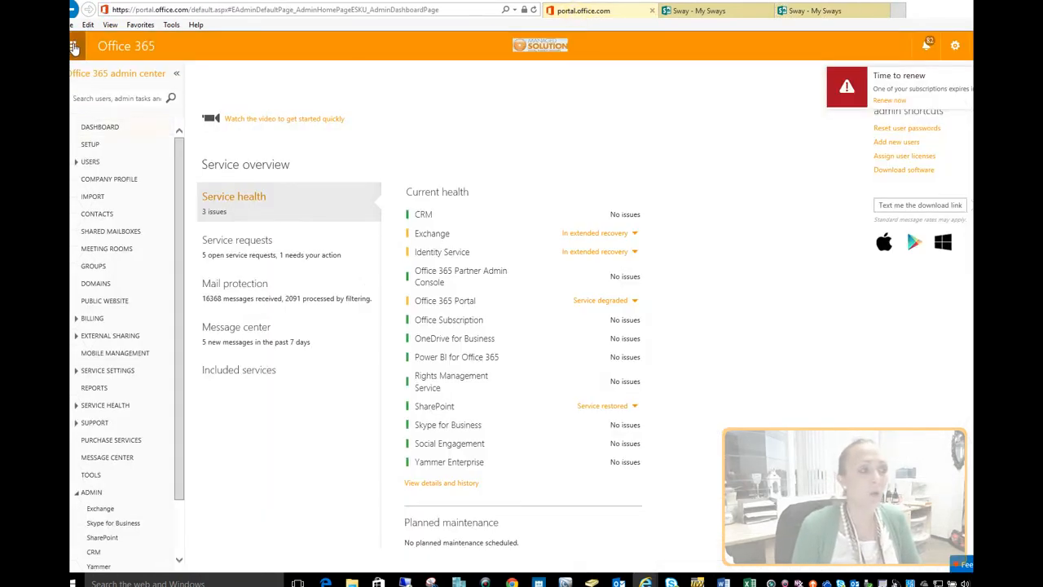
Launch Sway from the Office 365 app launcher grid
left_click(74, 46)
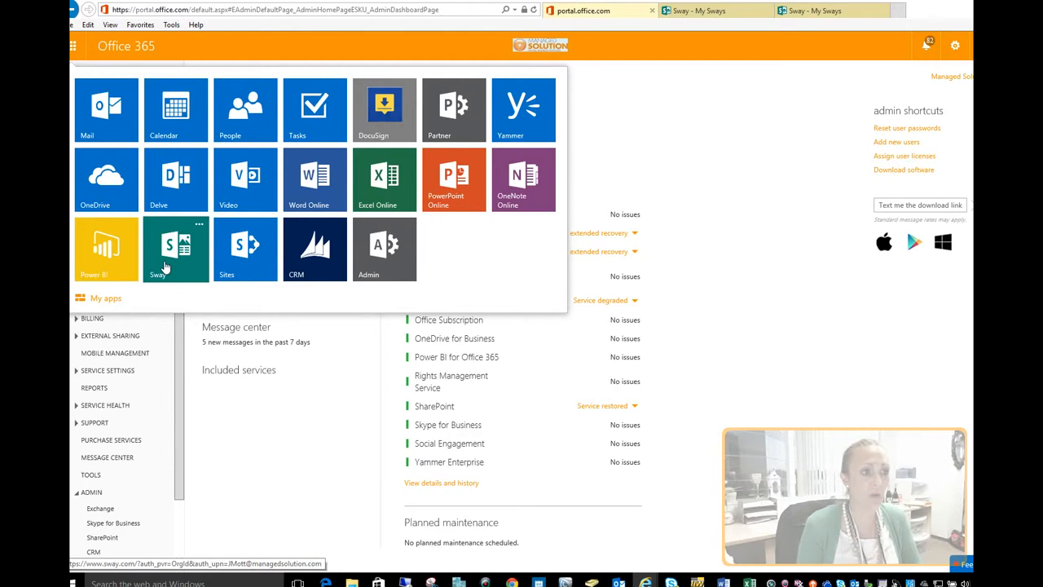
left_click(176, 248)
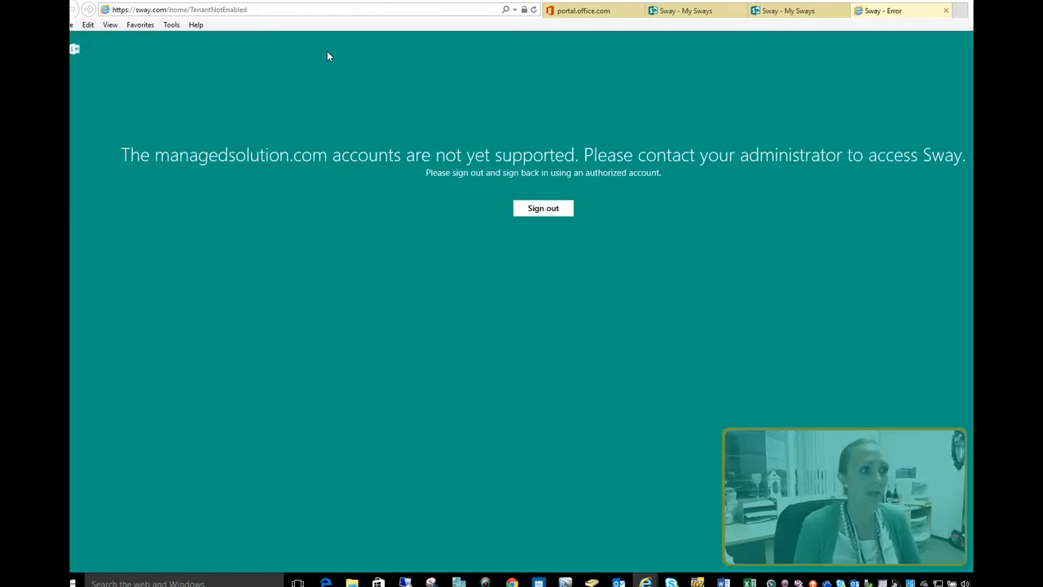
mouse_move(807, 39)
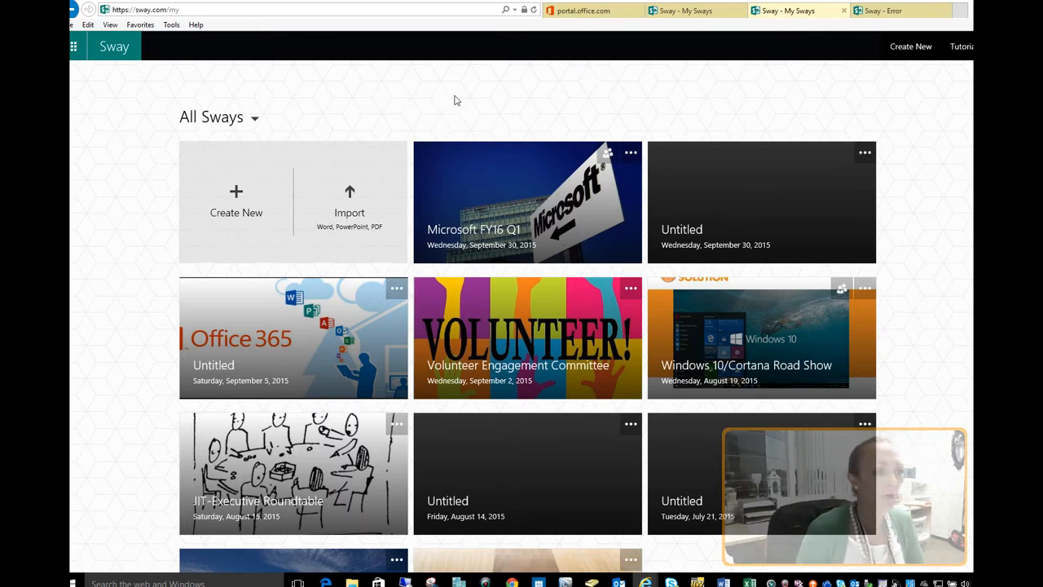
mouse_move(241, 196)
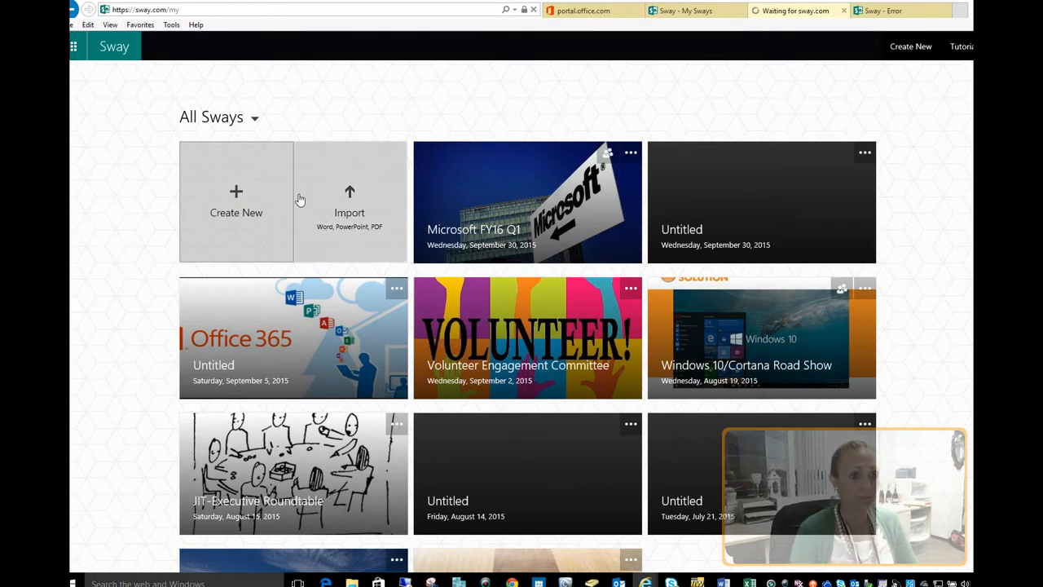
mouse_move(300, 202)
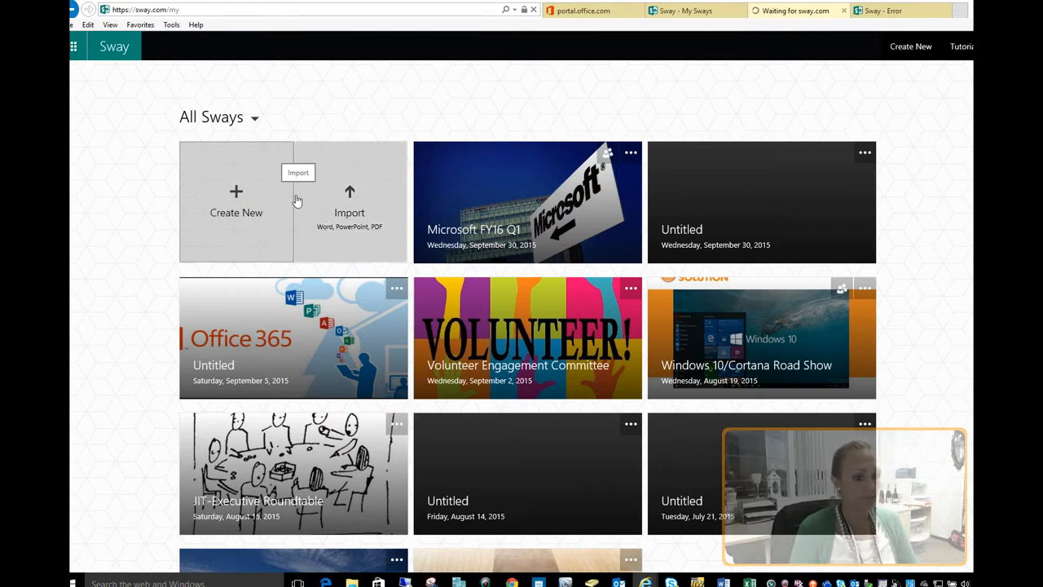
Start a brand-new Sway titled 'Working with Sway'
left_click(236, 202)
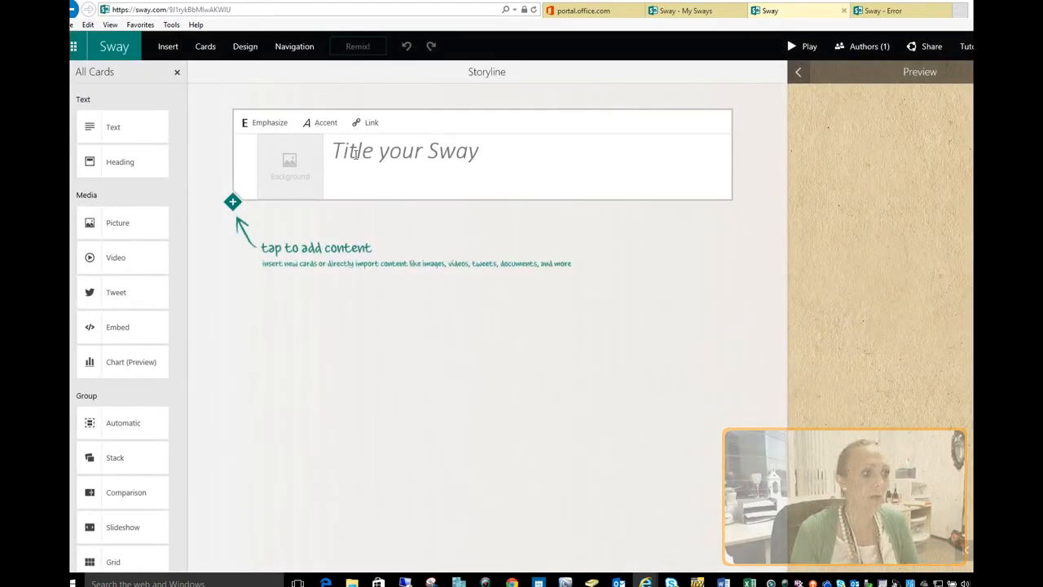
left_click(407, 150)
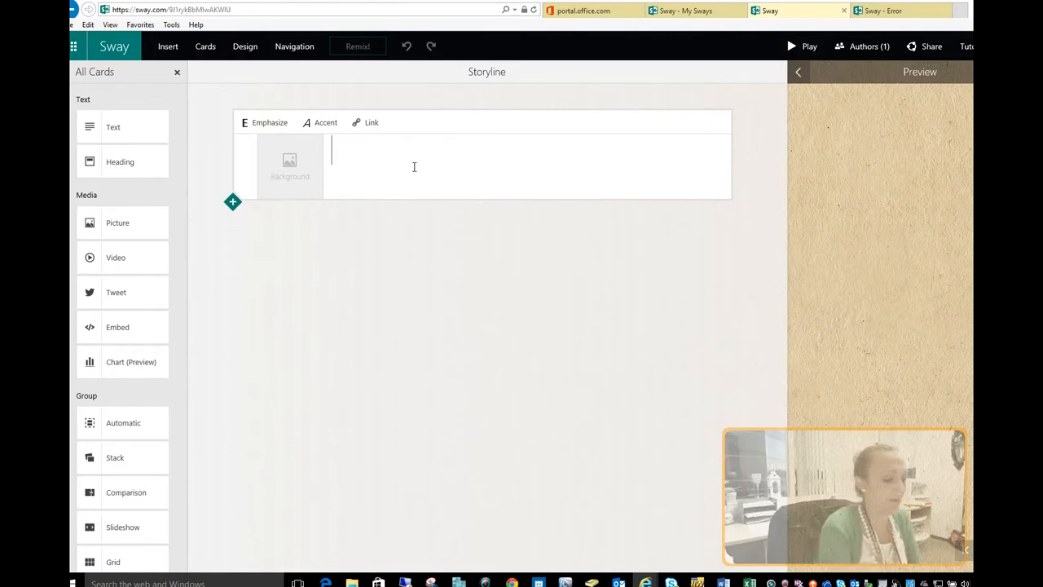
type("Work")
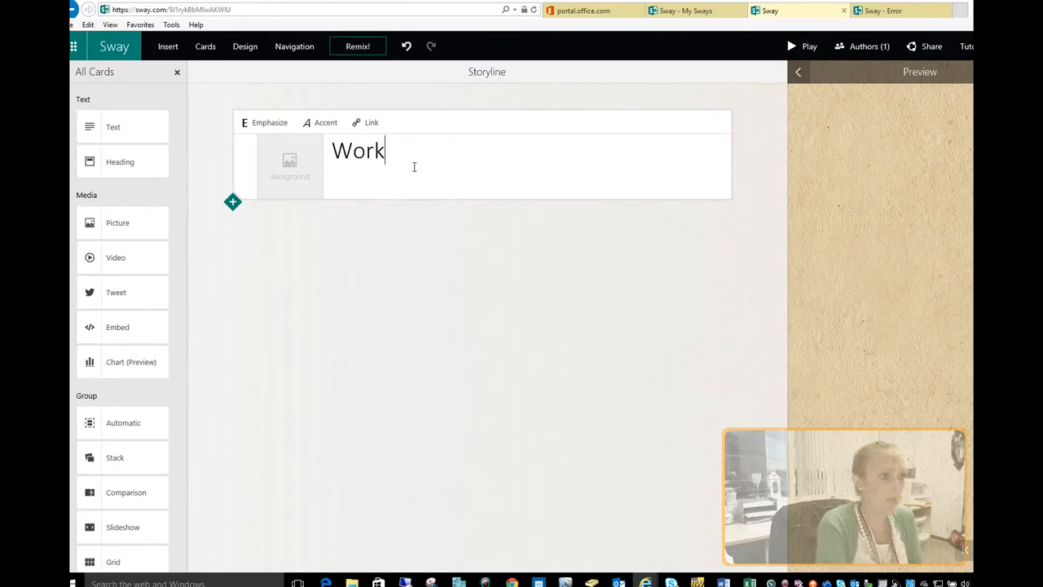
type("ing withS")
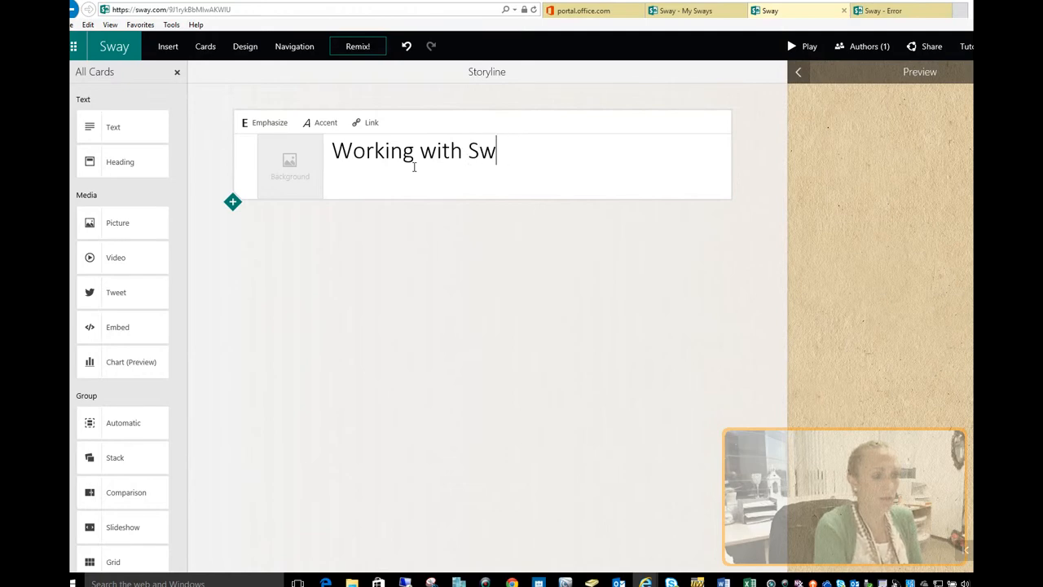
type("ay")
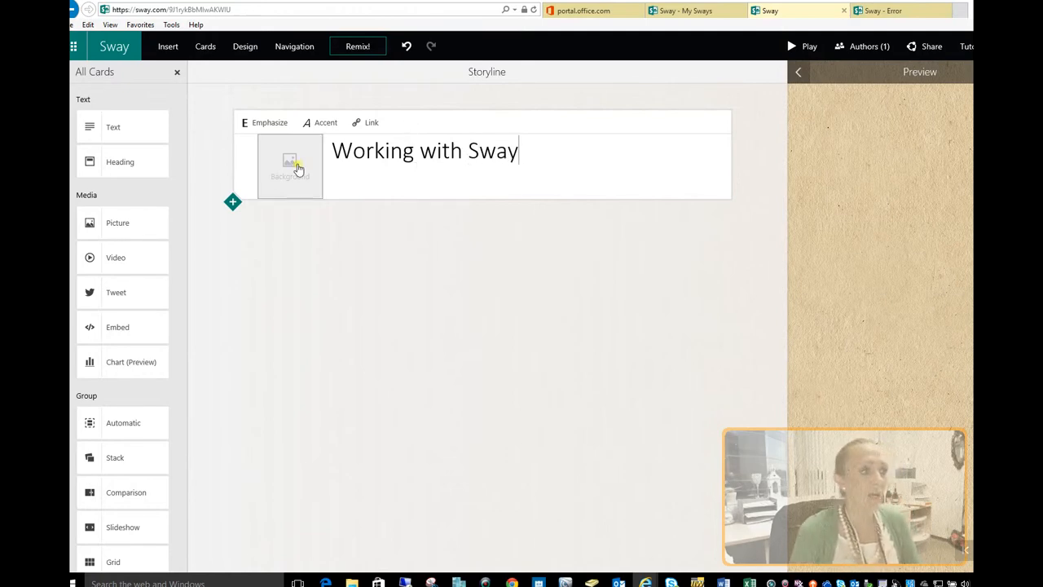
Set the suggested photo of two people as the title background and ready a new card
left_click(290, 166)
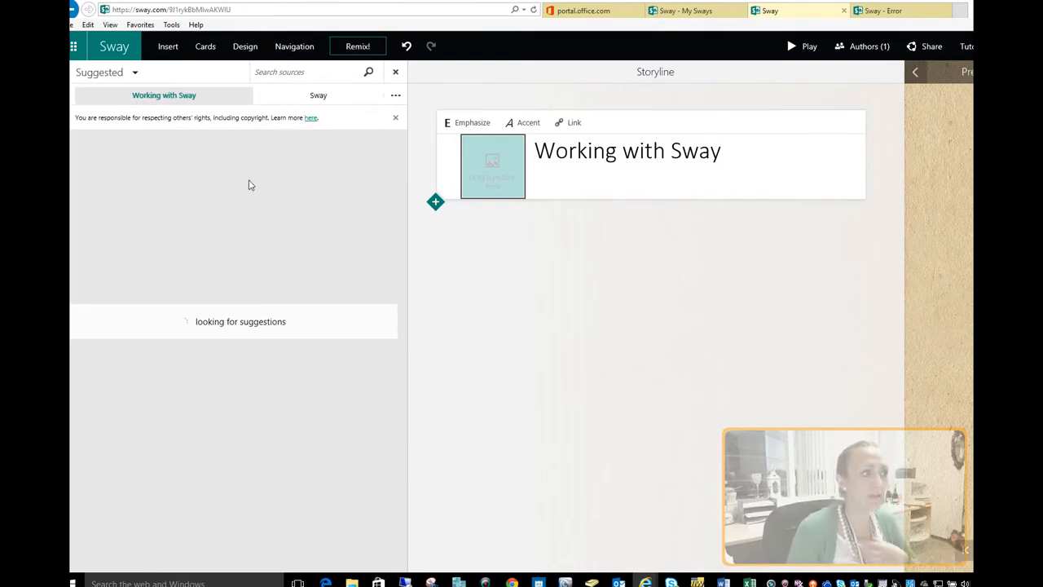
mouse_move(331, 109)
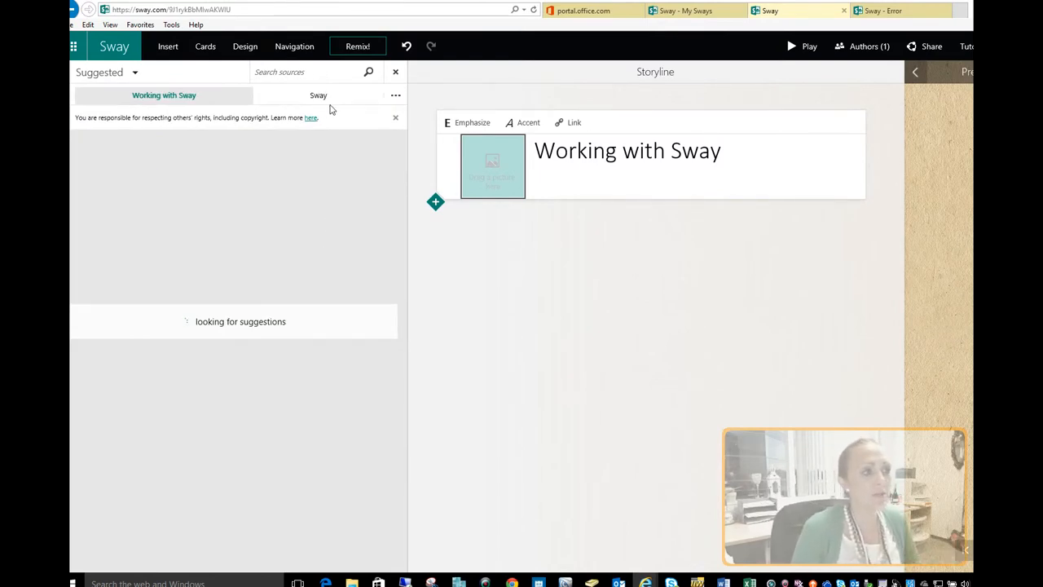
mouse_move(264, 133)
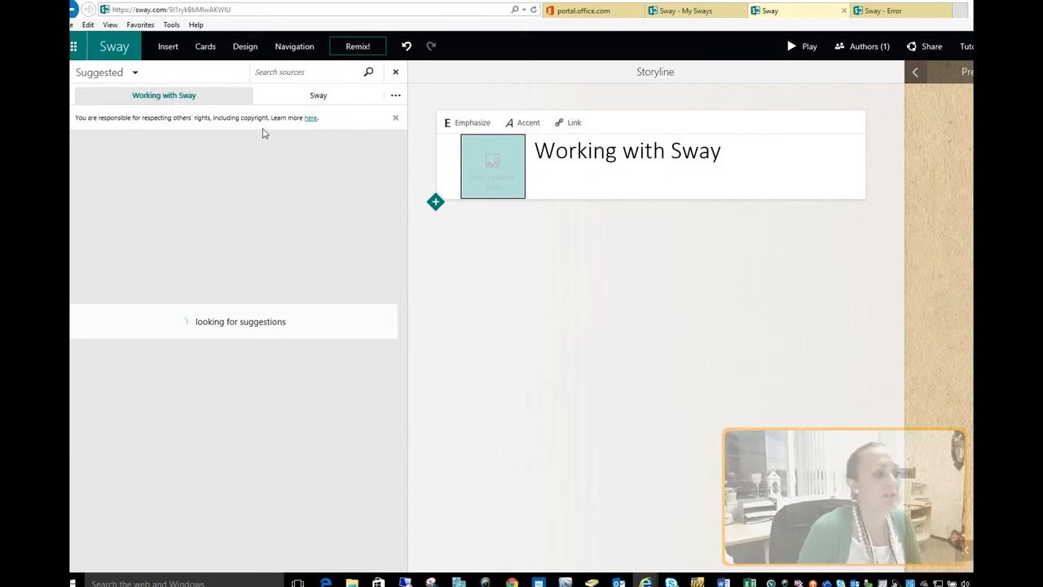
mouse_move(258, 210)
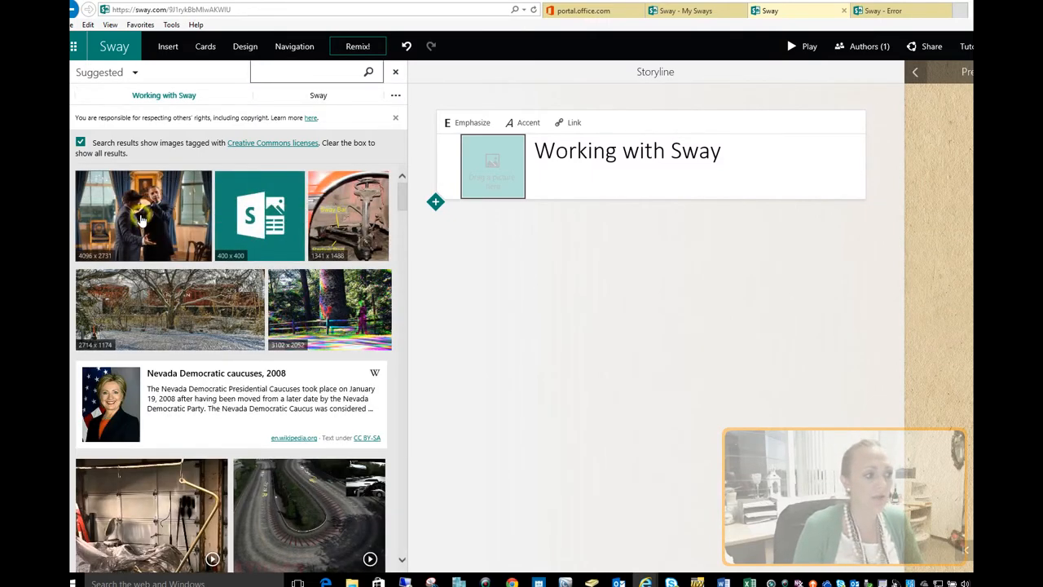
left_click(144, 215)
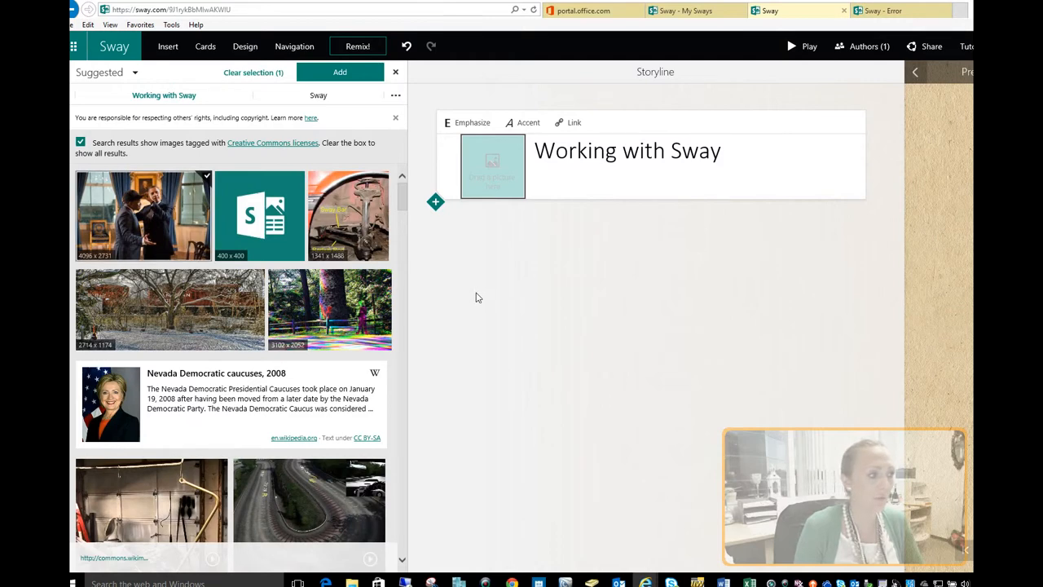
mouse_move(390, 212)
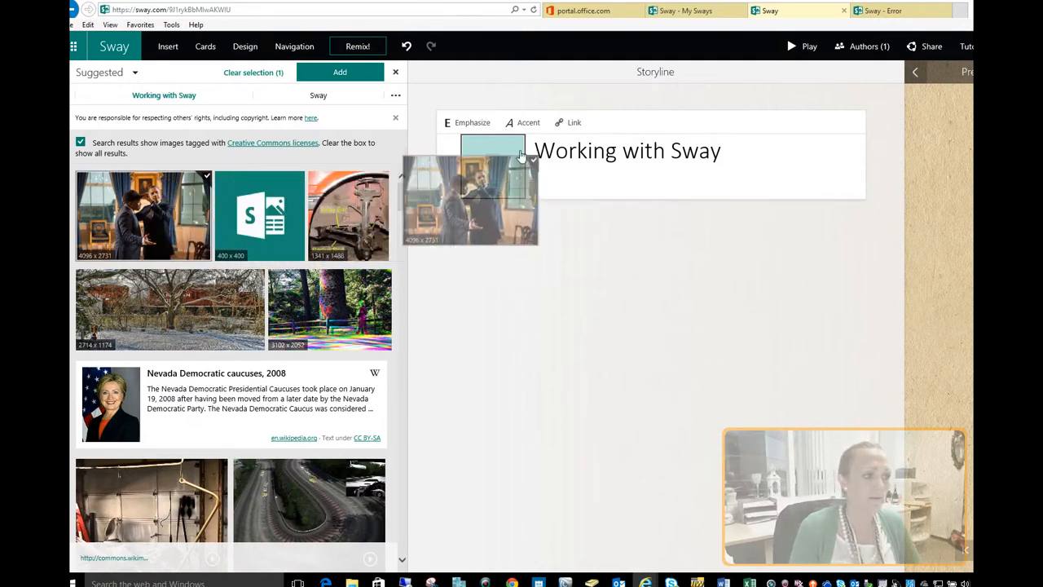
left_click(339, 71)
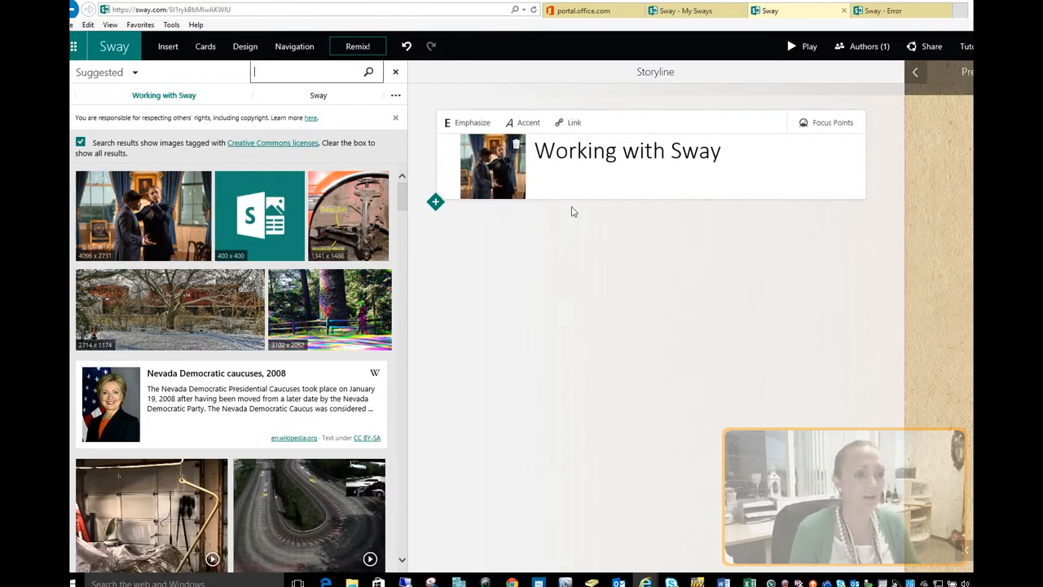
left_click(436, 202)
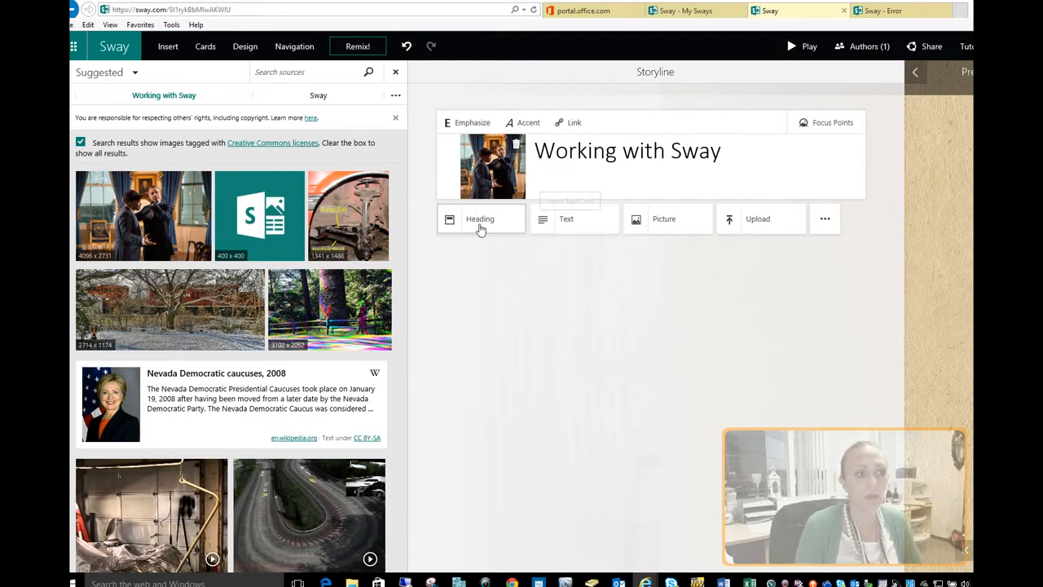
Add a section heading card reading 'Pictures funny'
left_click(479, 218)
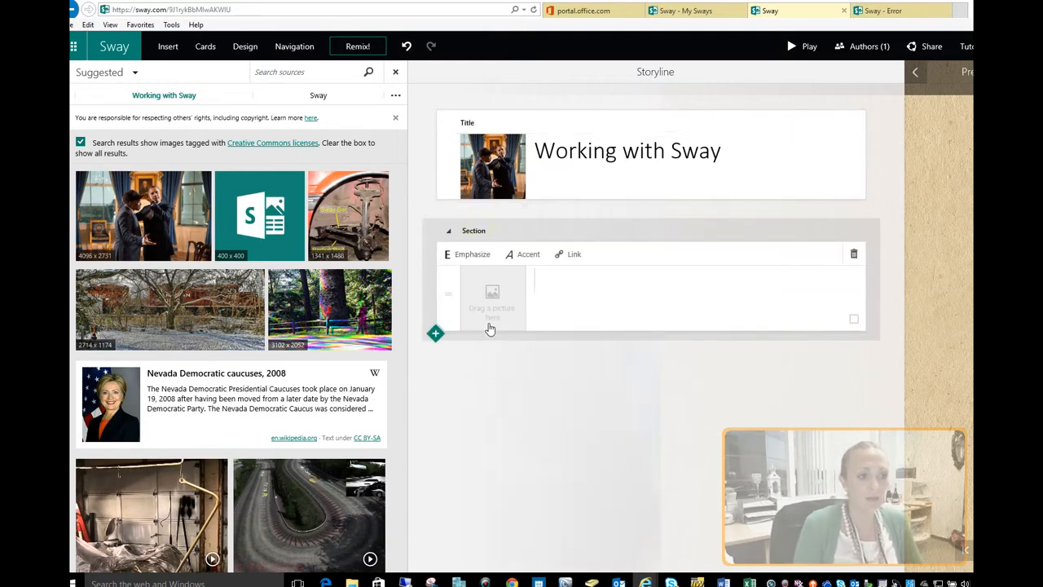
type("F")
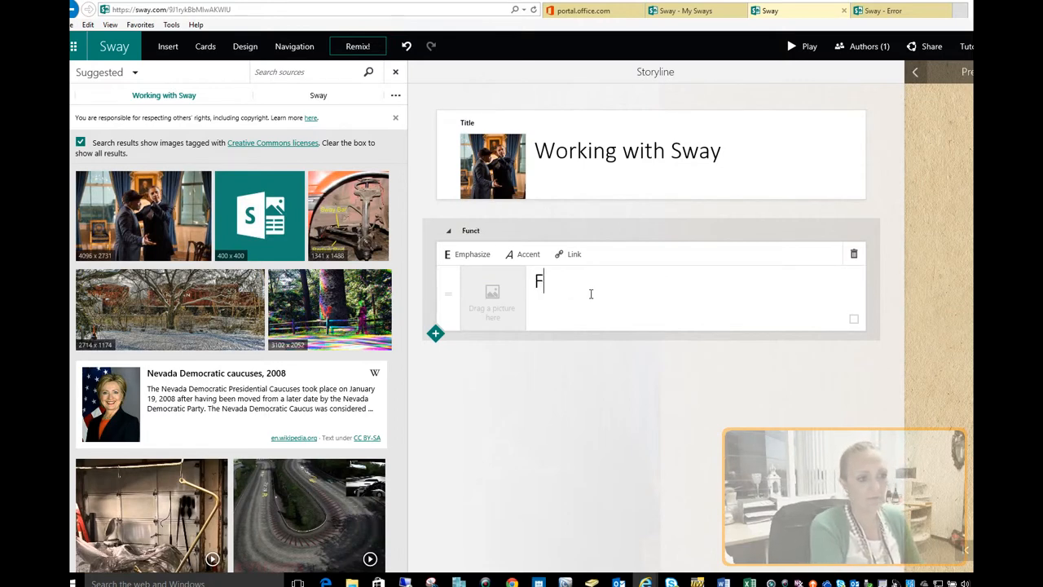
type("Pi")
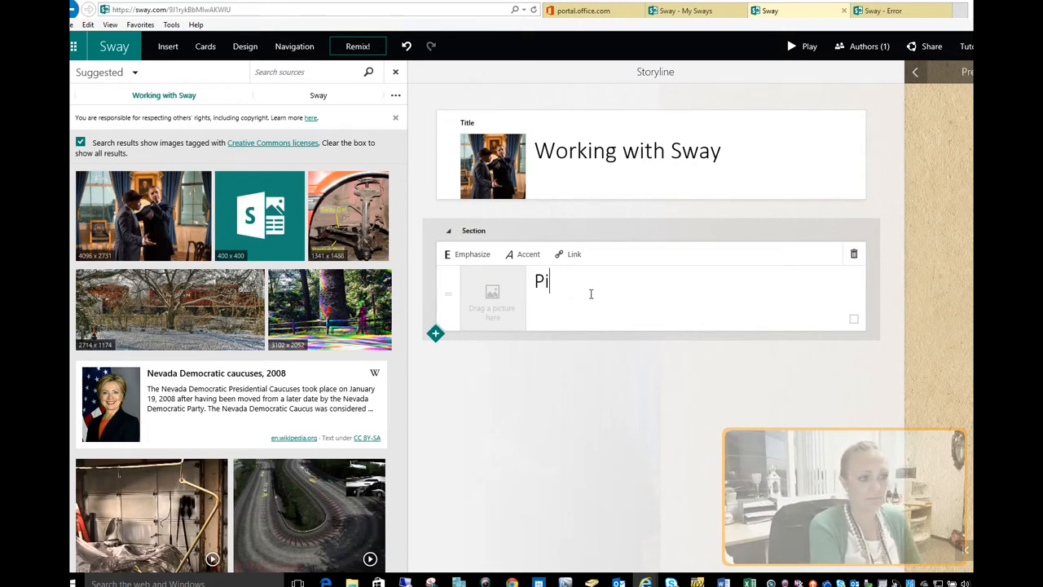
type("ctures")
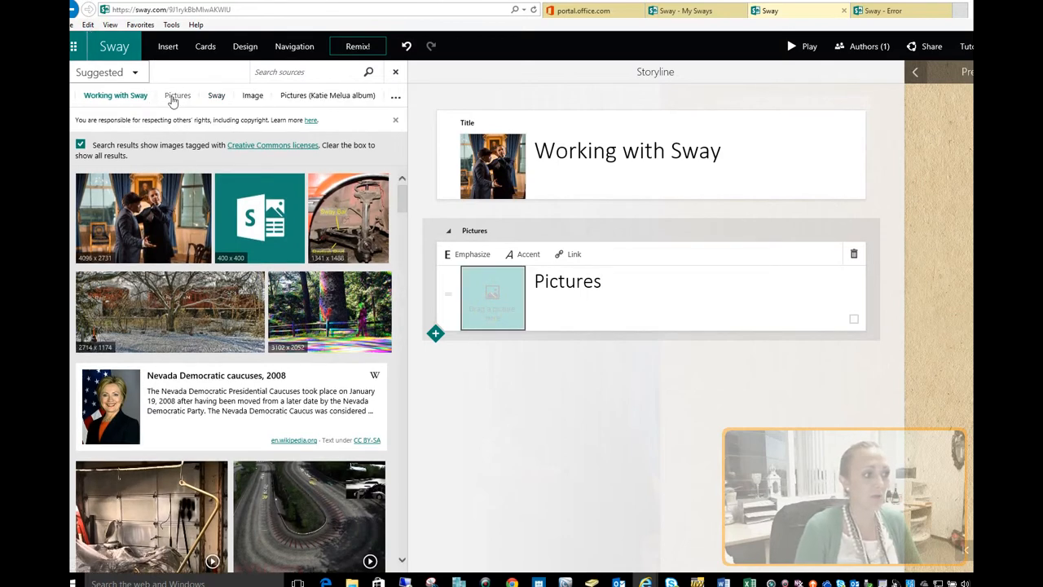
mouse_move(177, 99)
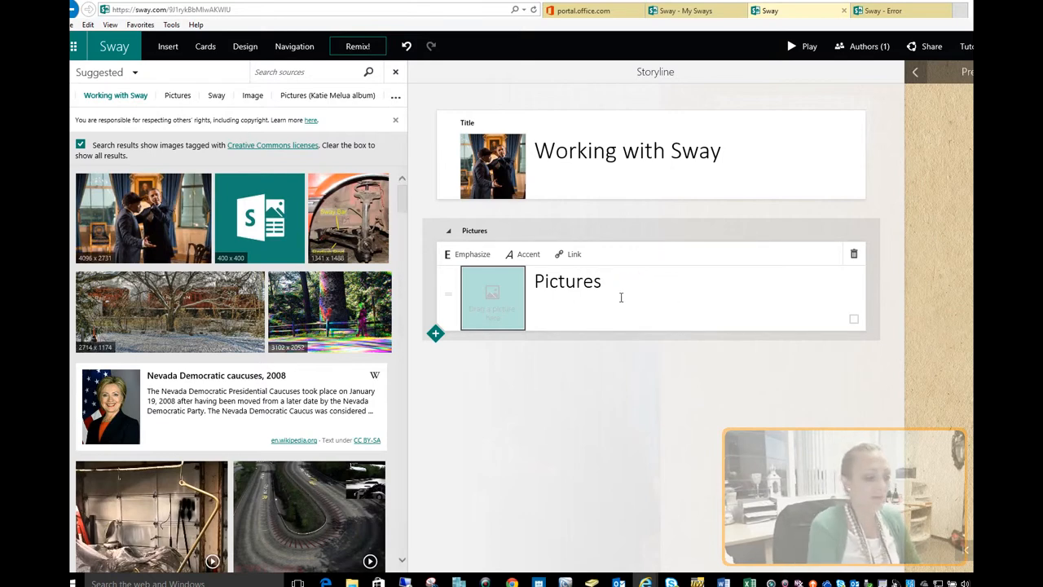
type("funny")
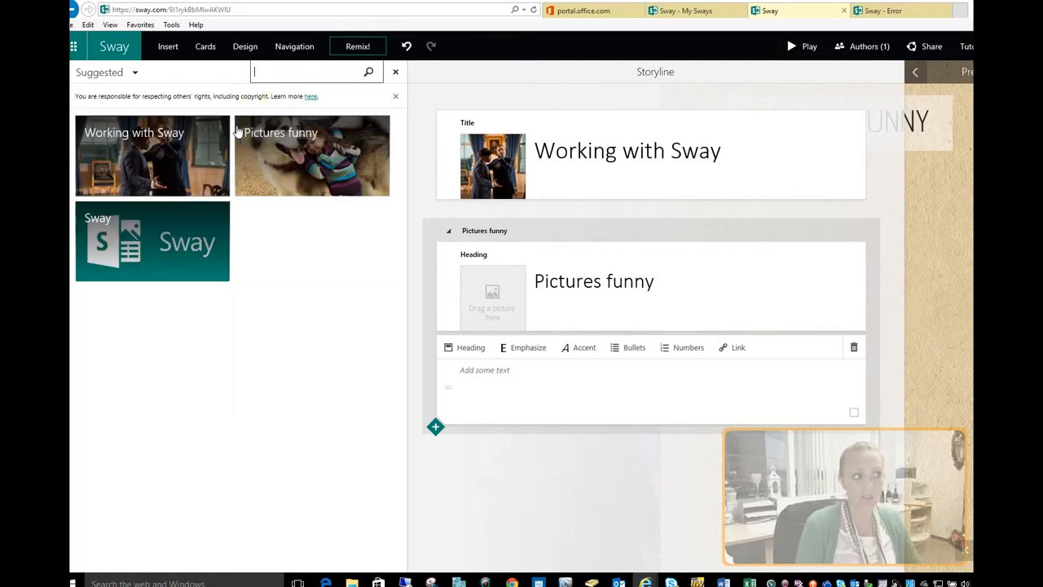
Look up suggested images for the Pictures funny heading background
left_click(313, 155)
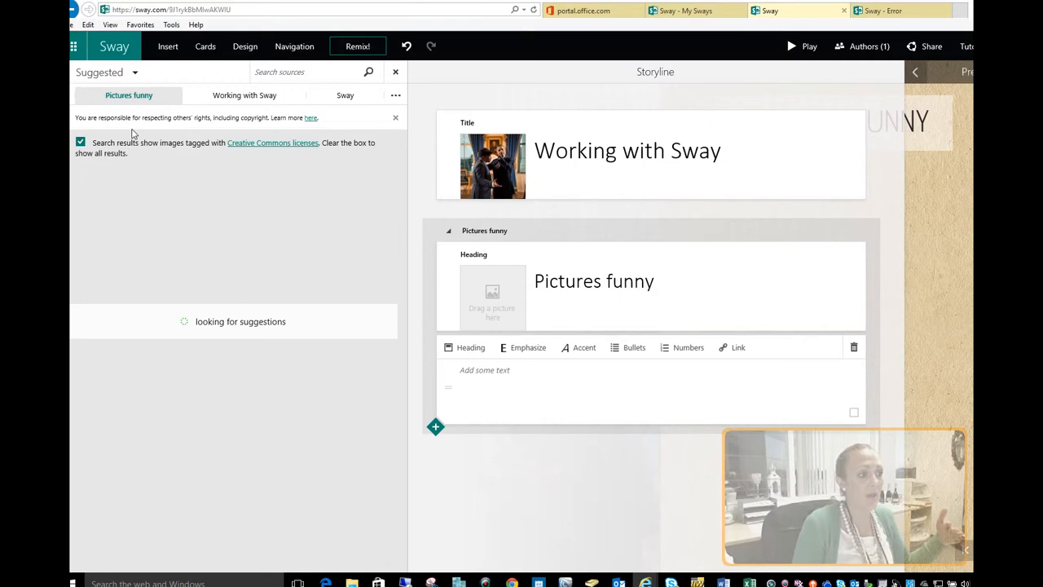
mouse_move(188, 155)
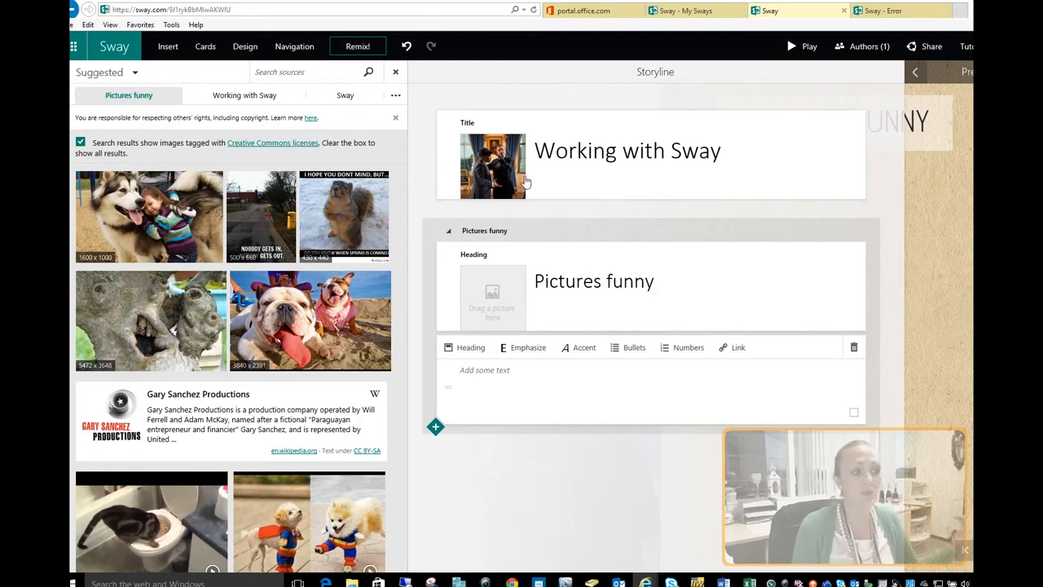
mouse_move(297, 336)
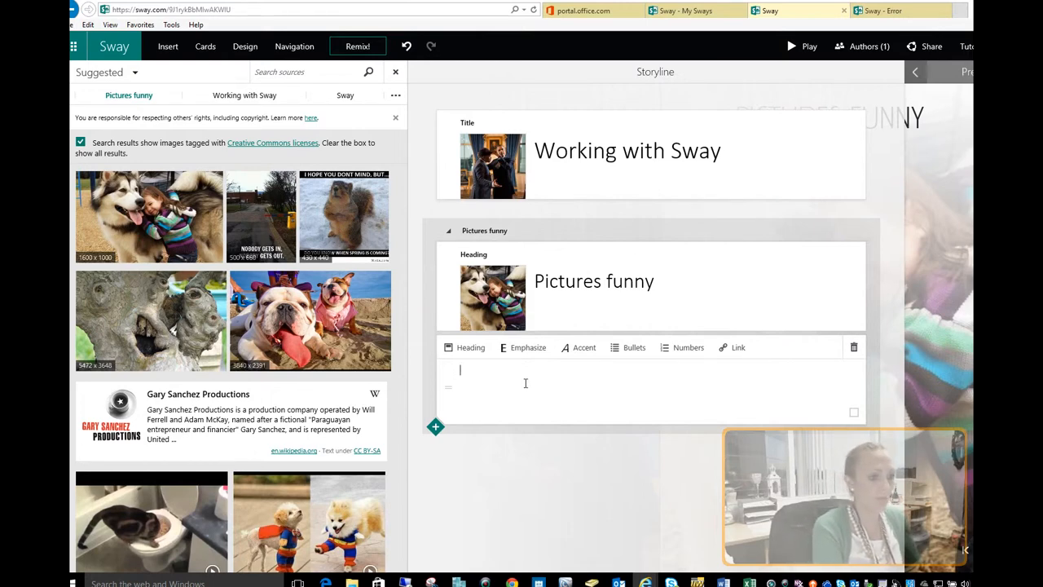
Write 'Look at this dog', 'How fun is this' and 'Office 365' in the text card
type("Look at this dog")
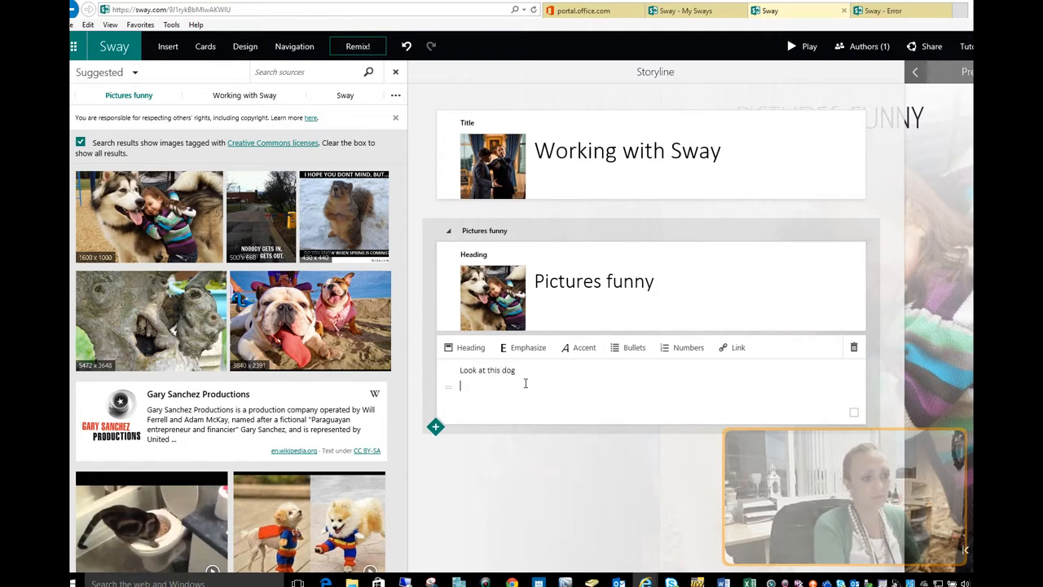
type("How fun is this")
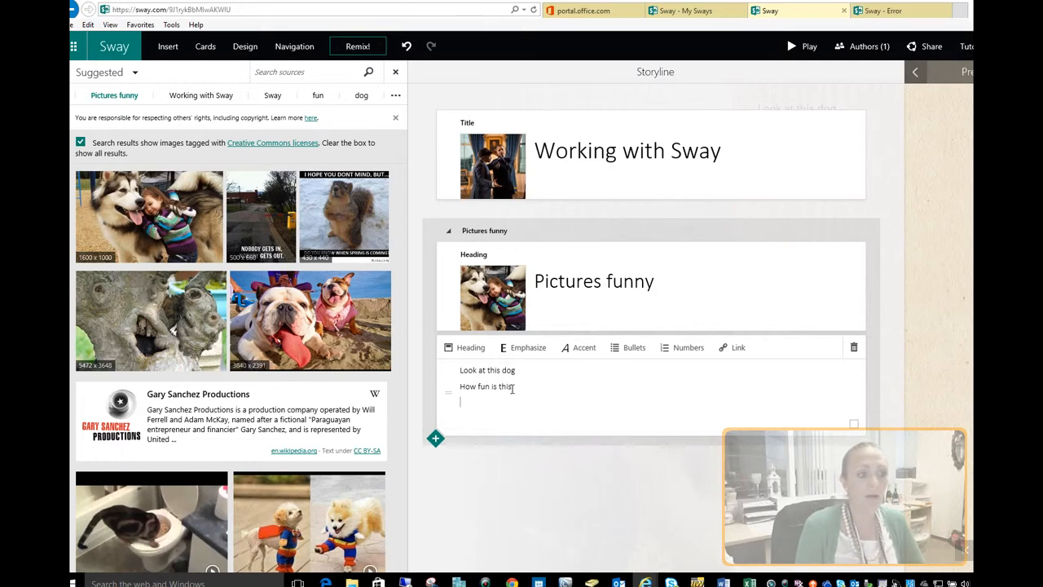
type("Office 365")
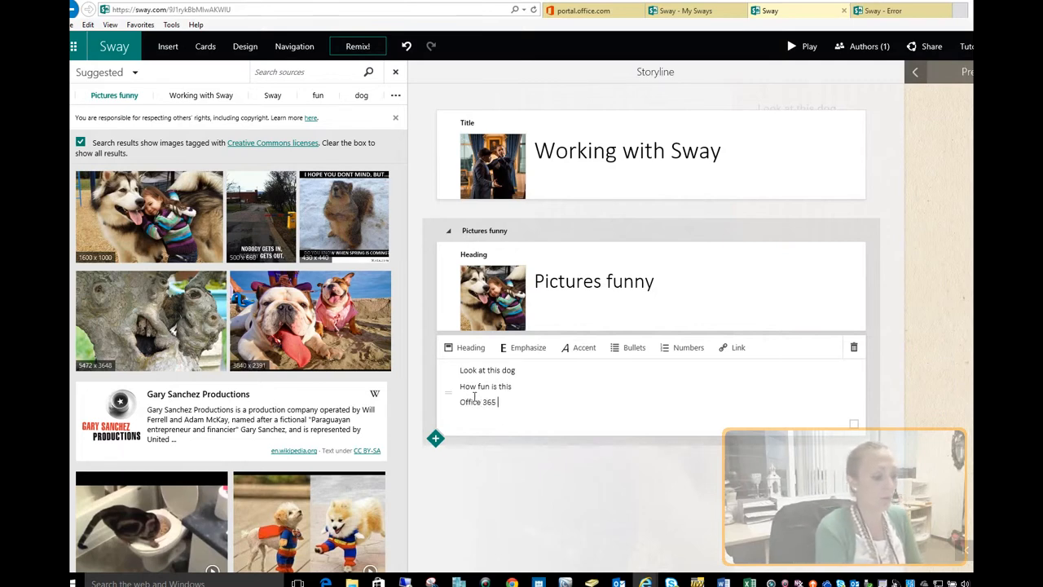
Link the 'Office 365 Portal' line to portal.office.com
type("Portal")
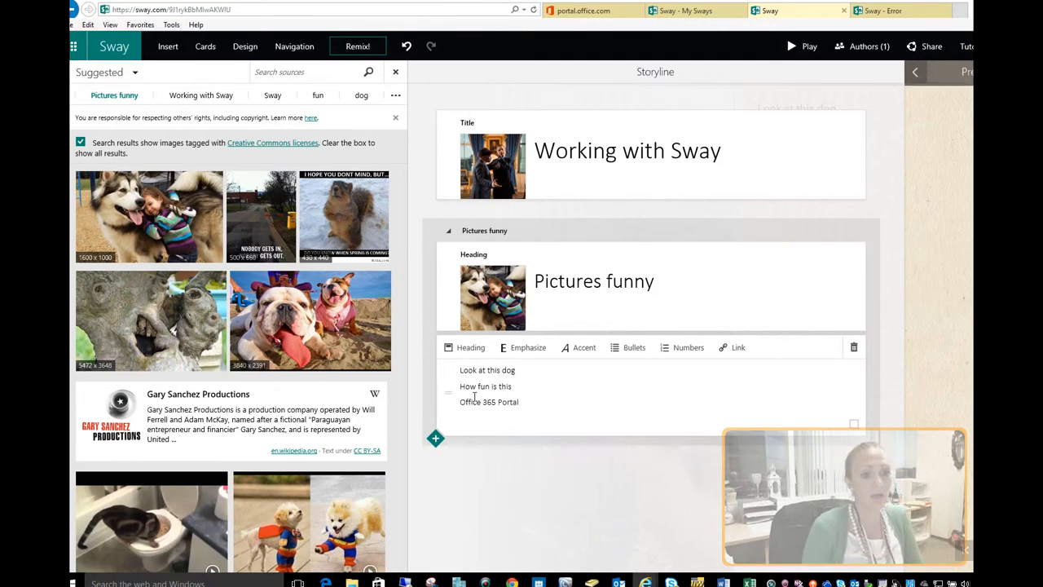
left_click(733, 347)
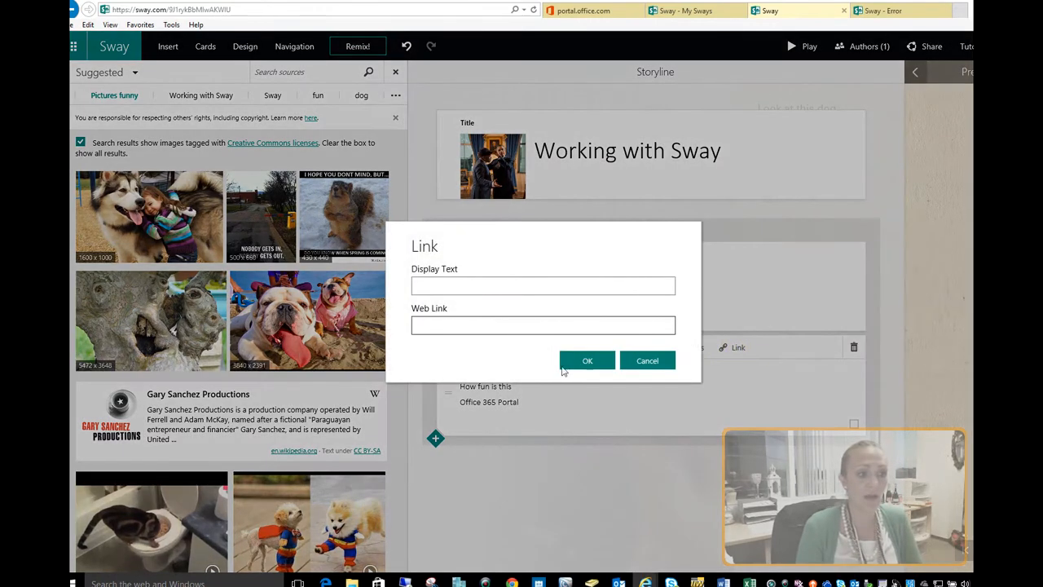
left_click(542, 326)
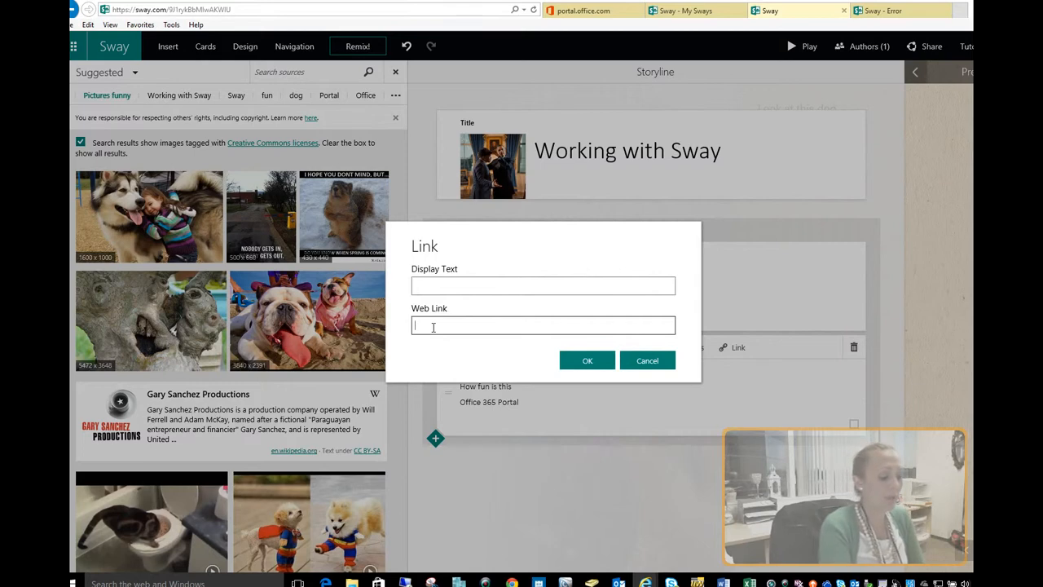
type("portal")
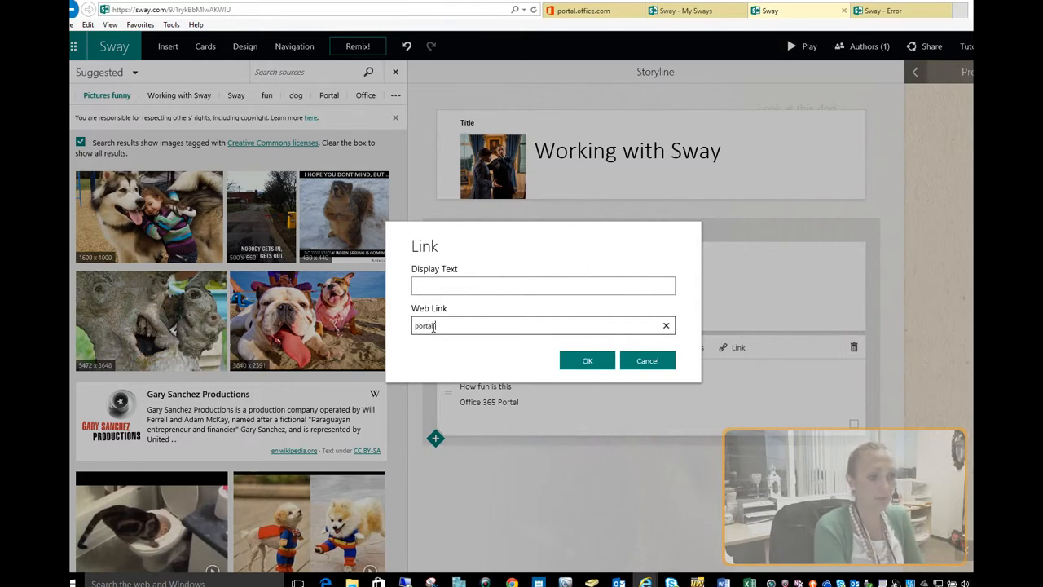
type(".office.com")
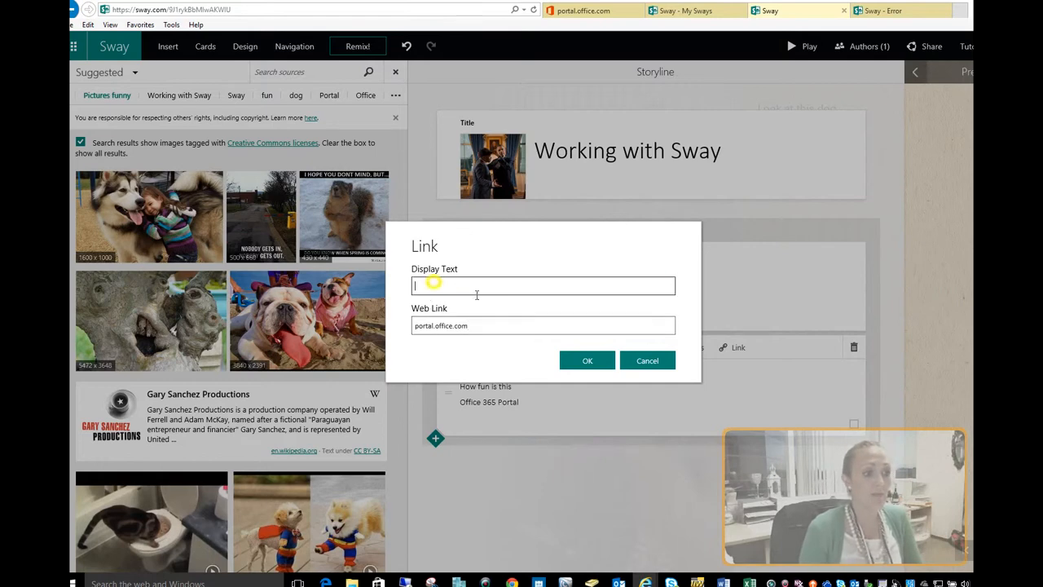
type("Office 365 Portal")
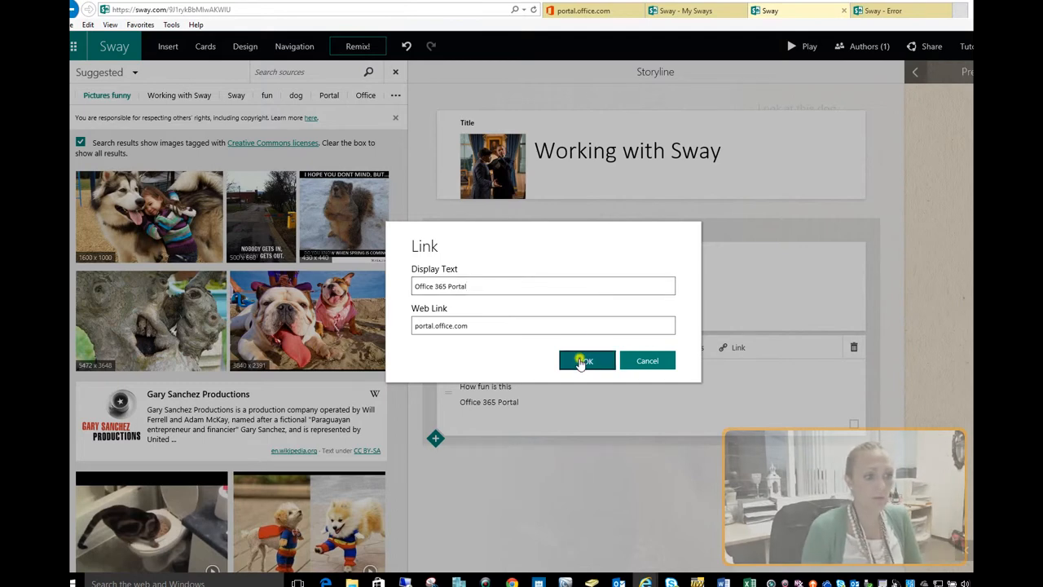
left_click(585, 360)
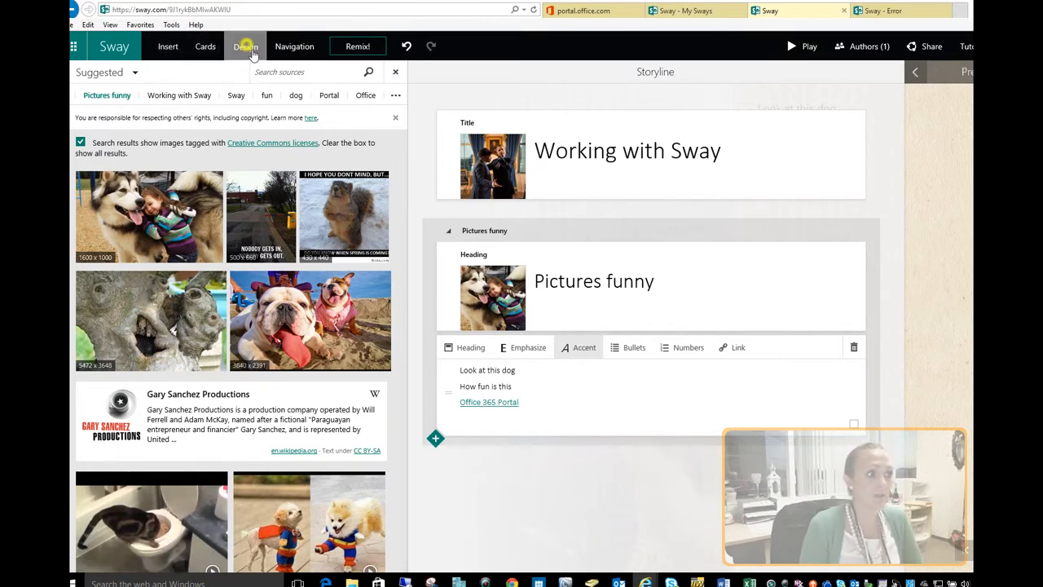
Apply the handwritten-style brown-bordered design theme and close the Design pane
left_click(244, 46)
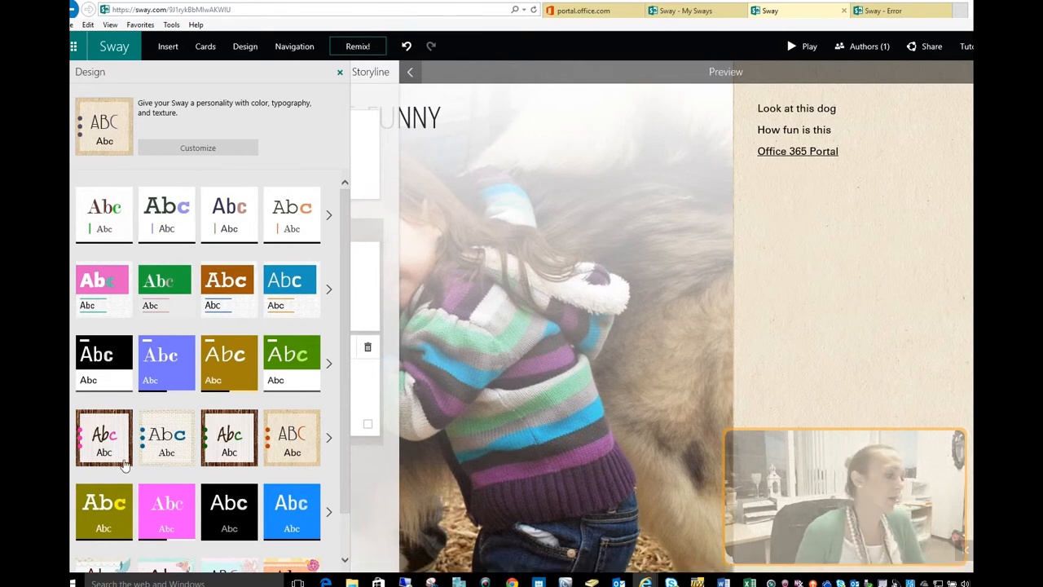
left_click(104, 437)
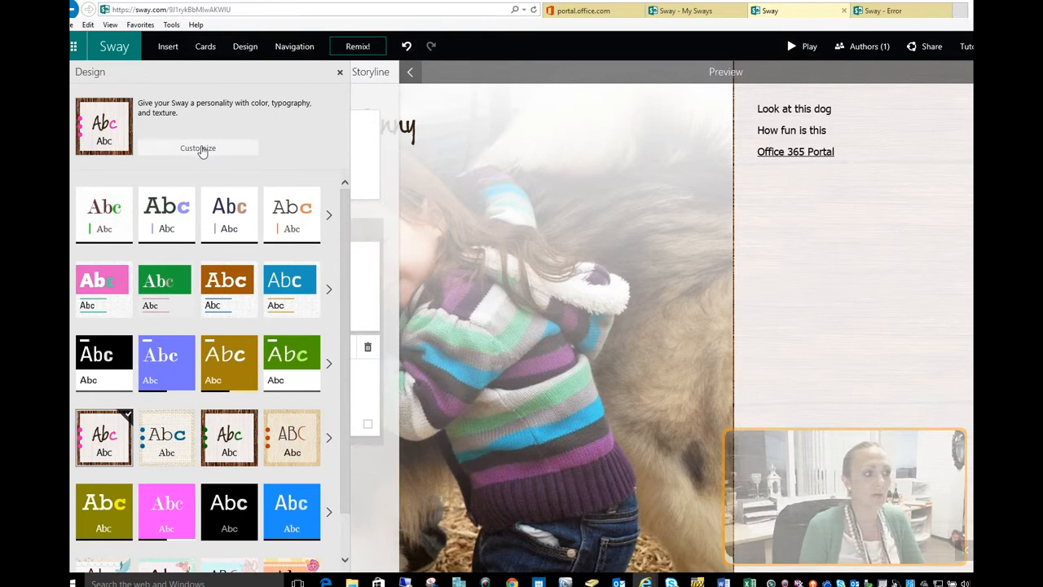
left_click(199, 147)
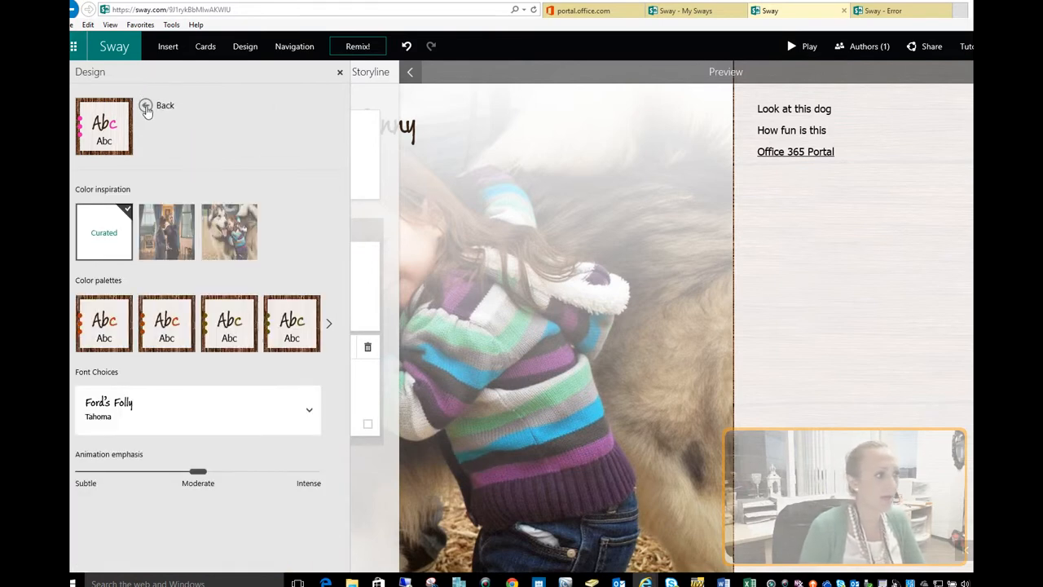
left_click(147, 108)
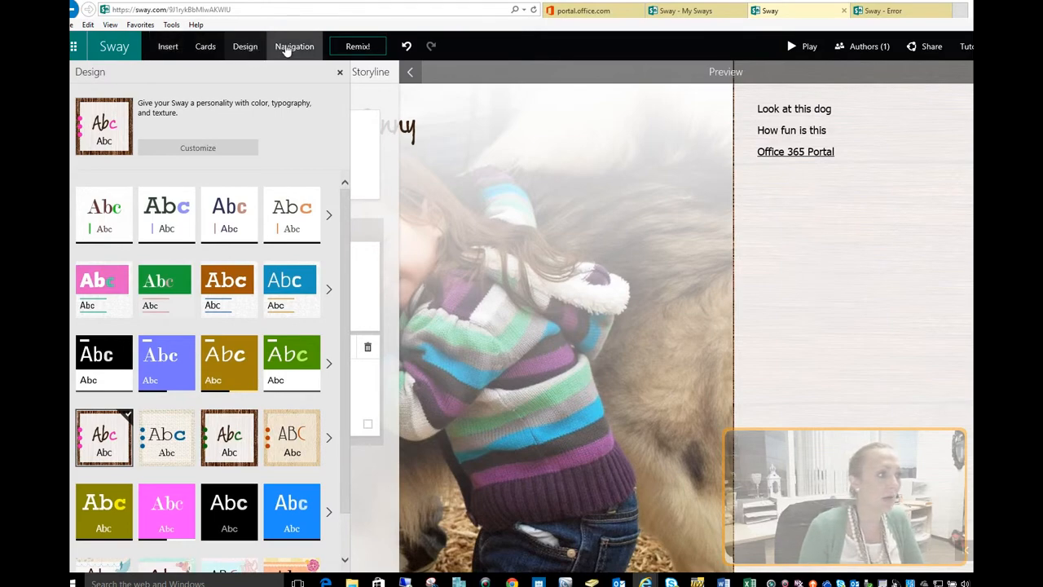
left_click(168, 46)
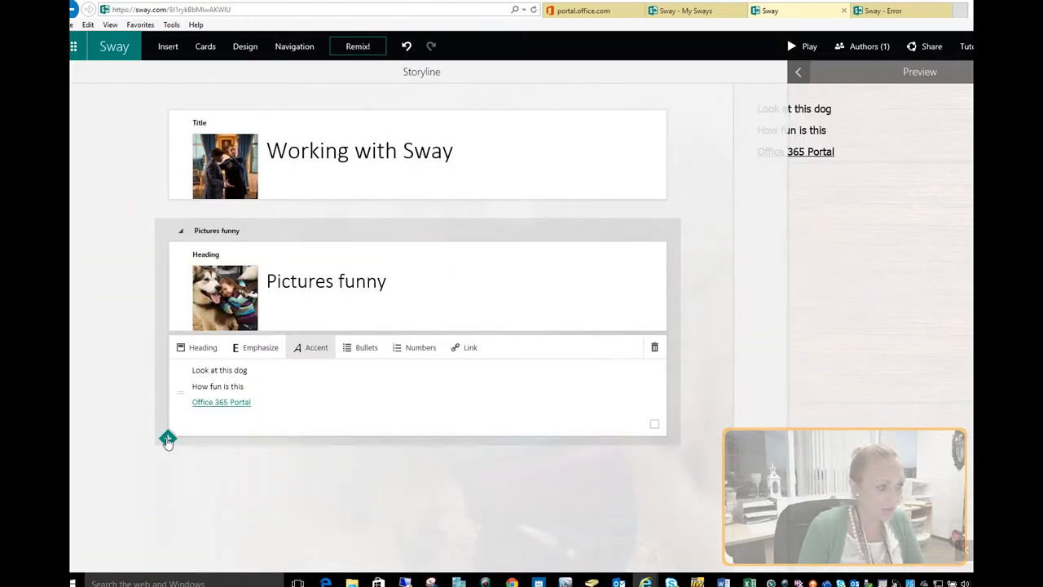
Upload ALS Walk.jpg from Windows (C:) > Pictures as a new image card
left_click(166, 439)
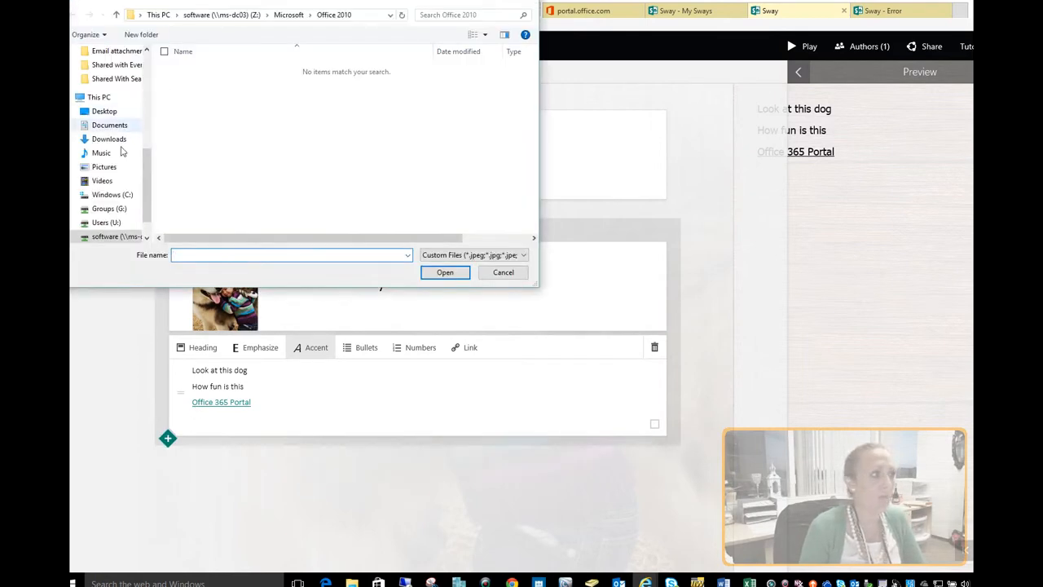
left_click(112, 195)
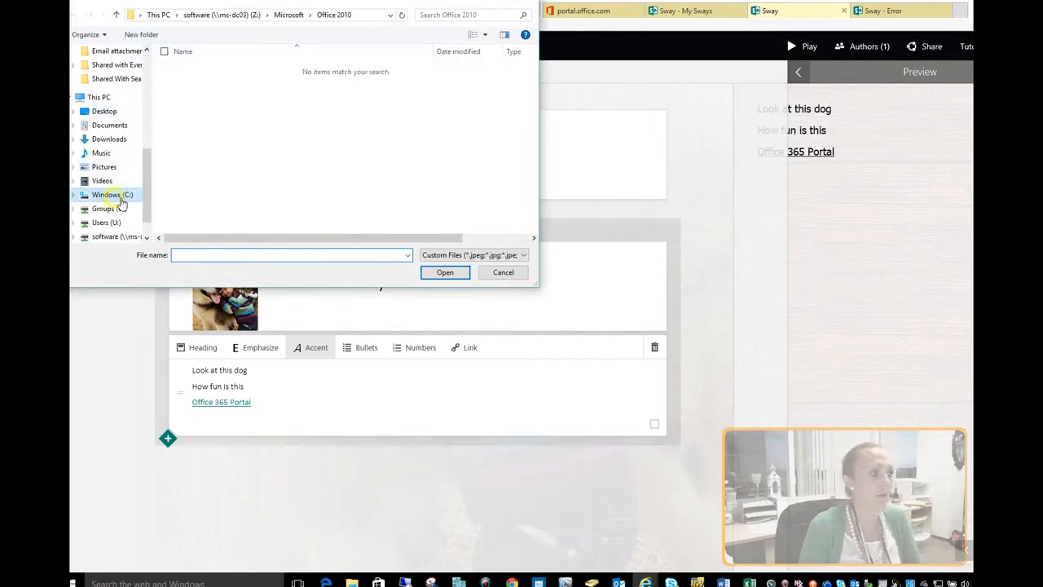
left_click(110, 195)
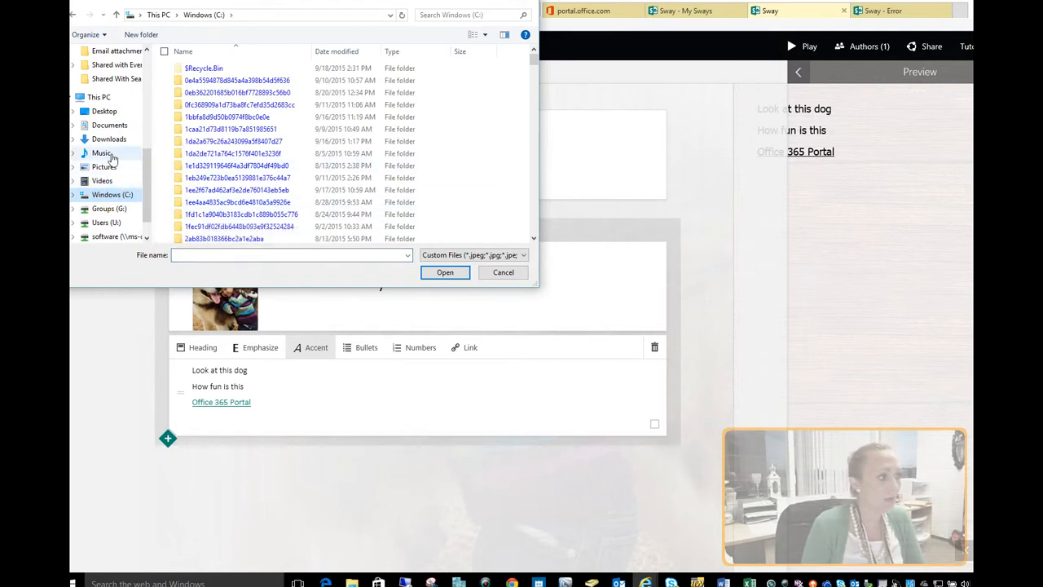
left_click(104, 167)
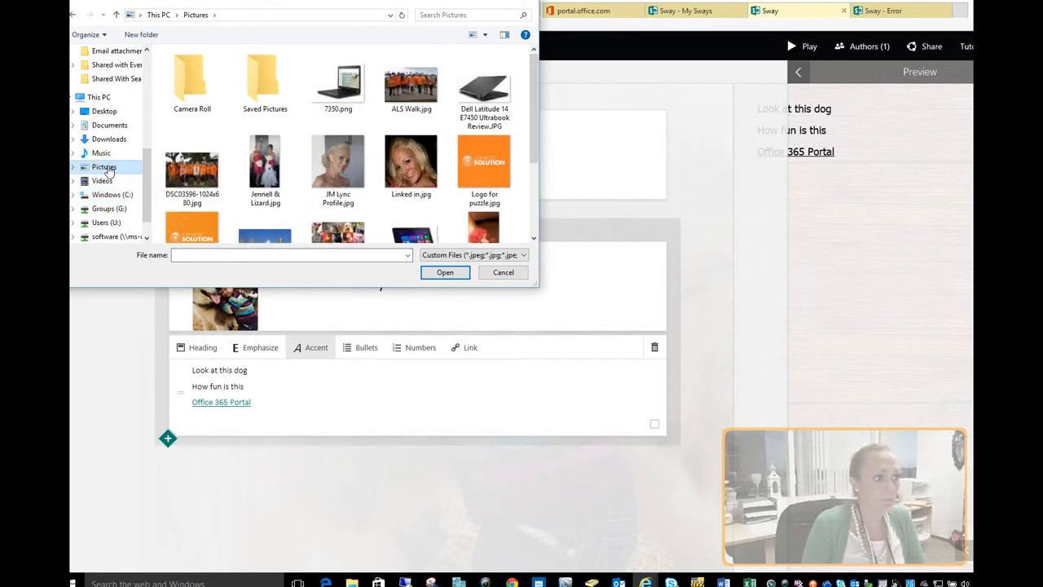
left_click(411, 82)
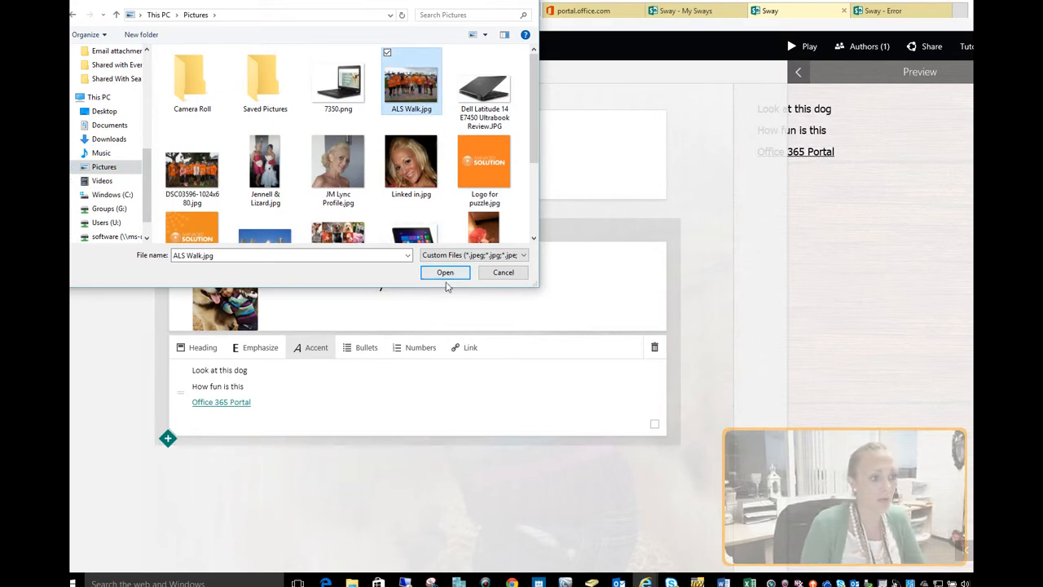
left_click(445, 272)
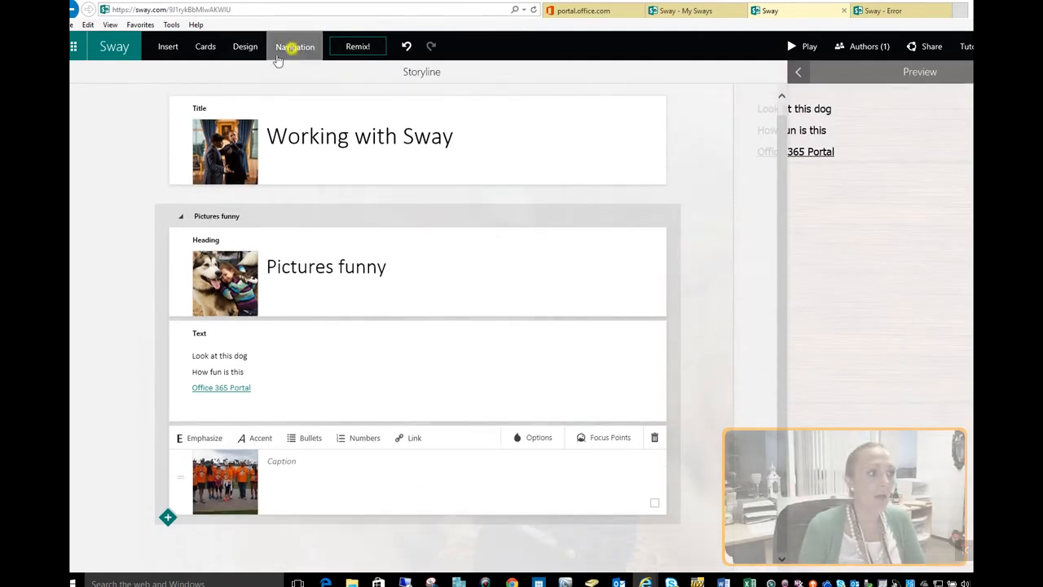
Switch the Sway's navigation layout to vertical scrolling
left_click(294, 45)
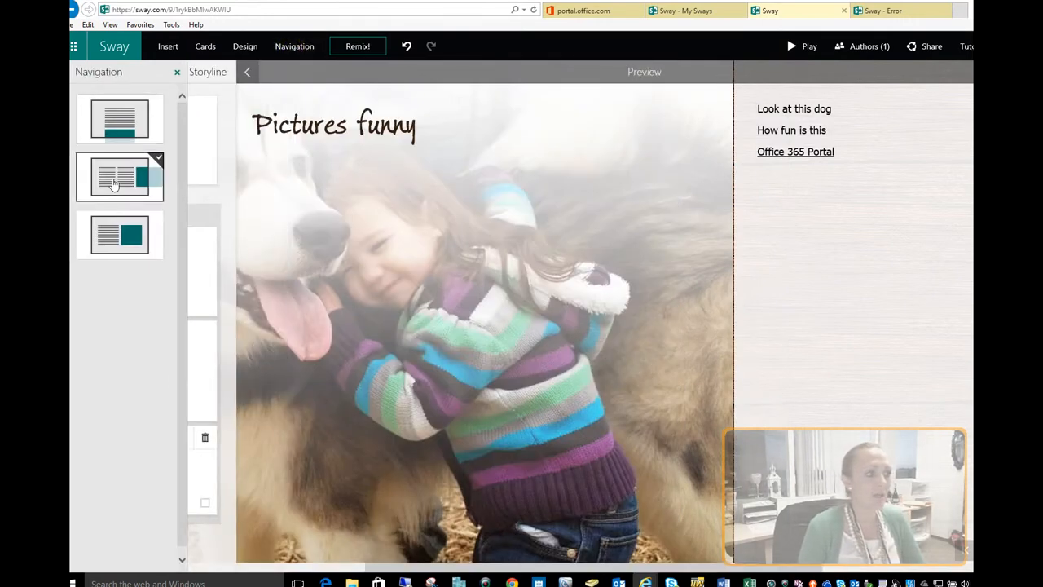
mouse_move(121, 117)
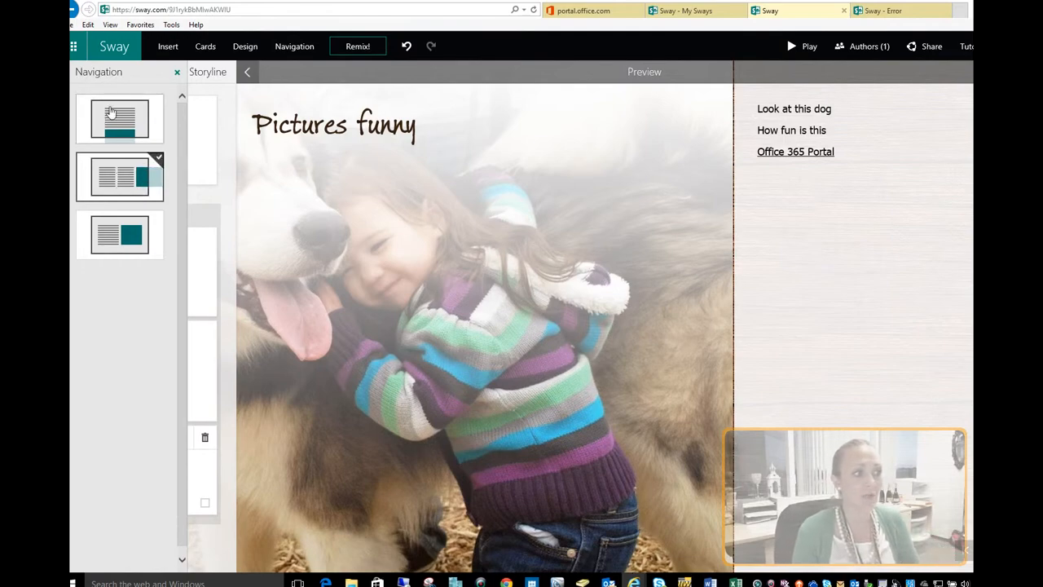
left_click(119, 119)
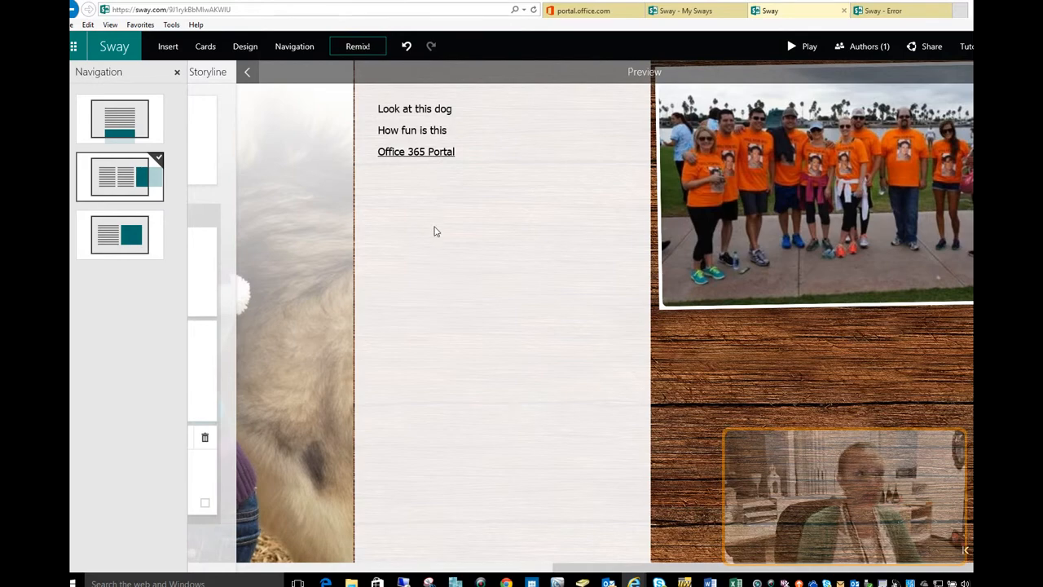
left_click(119, 235)
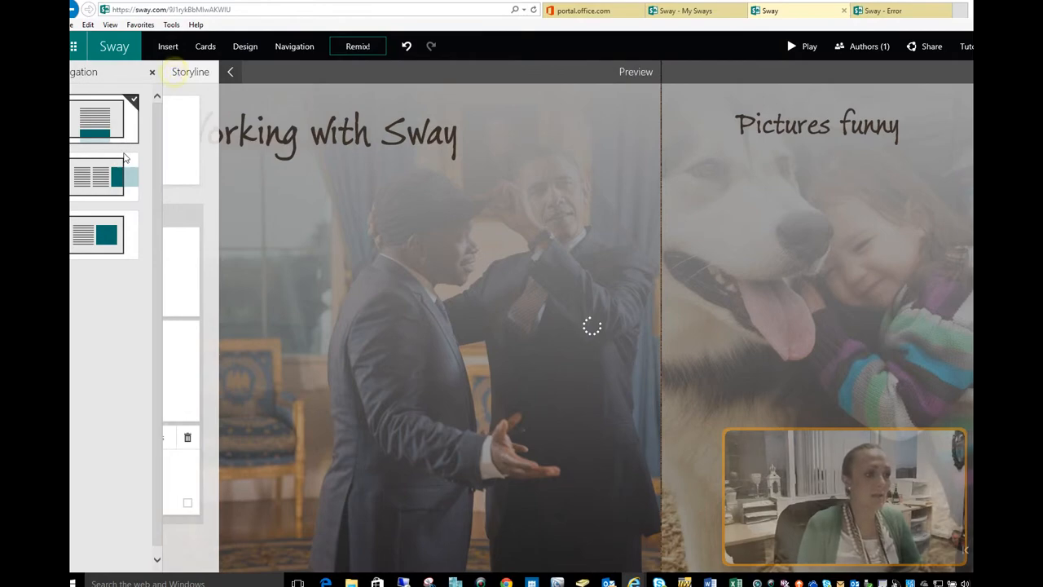
View the title page in full preview, then return to the storyline editor
left_click(232, 72)
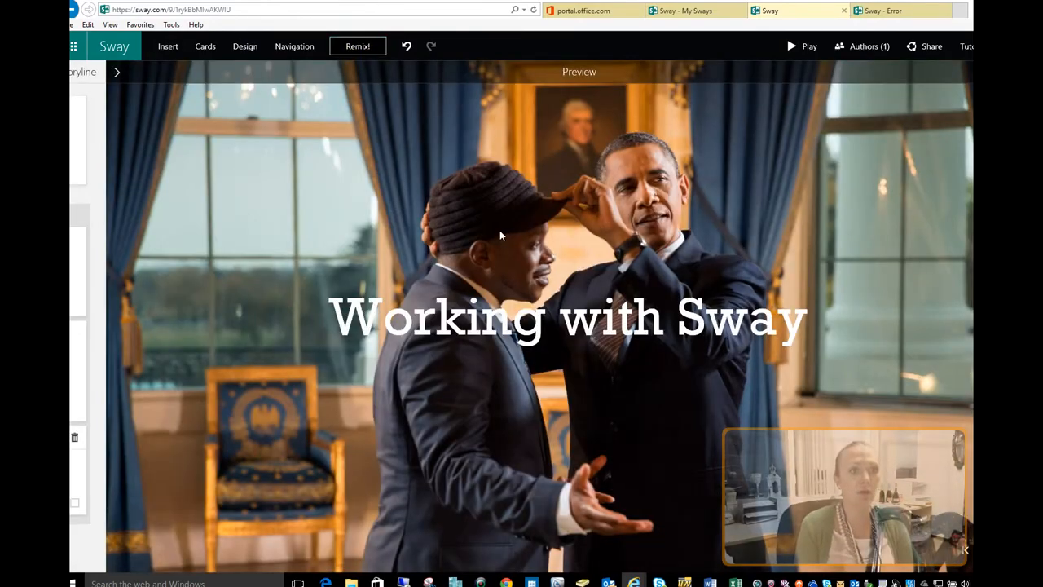
mouse_move(512, 289)
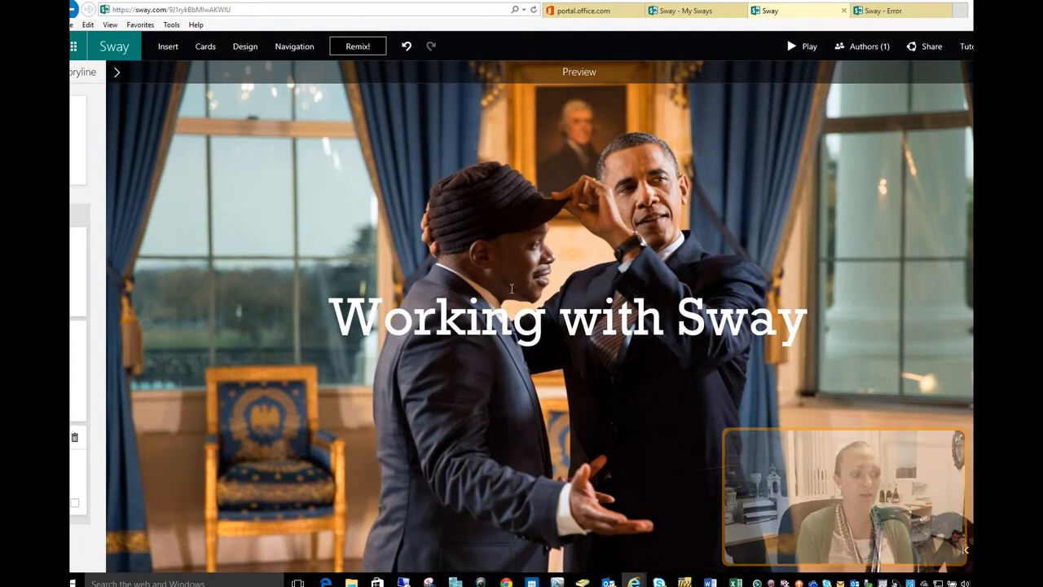
mouse_move(365, 354)
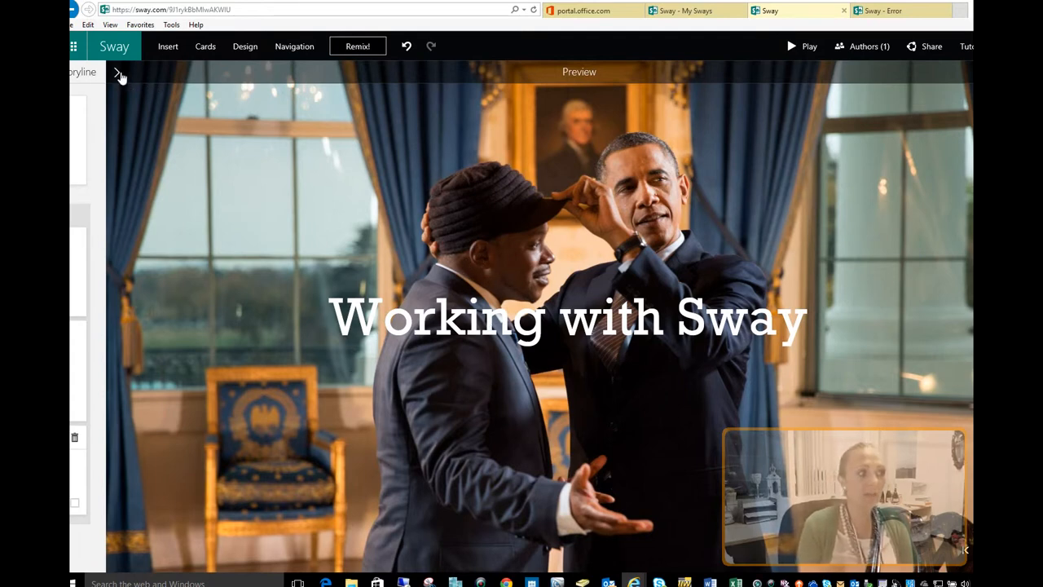
left_click(119, 73)
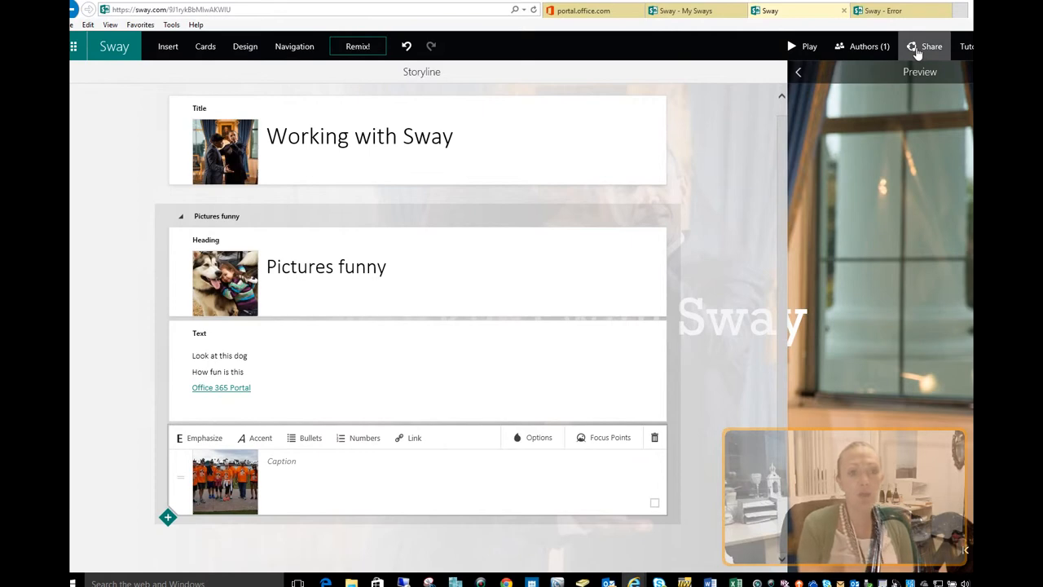
Show the shareable link for the Sway, available to anyone with the link
left_click(932, 46)
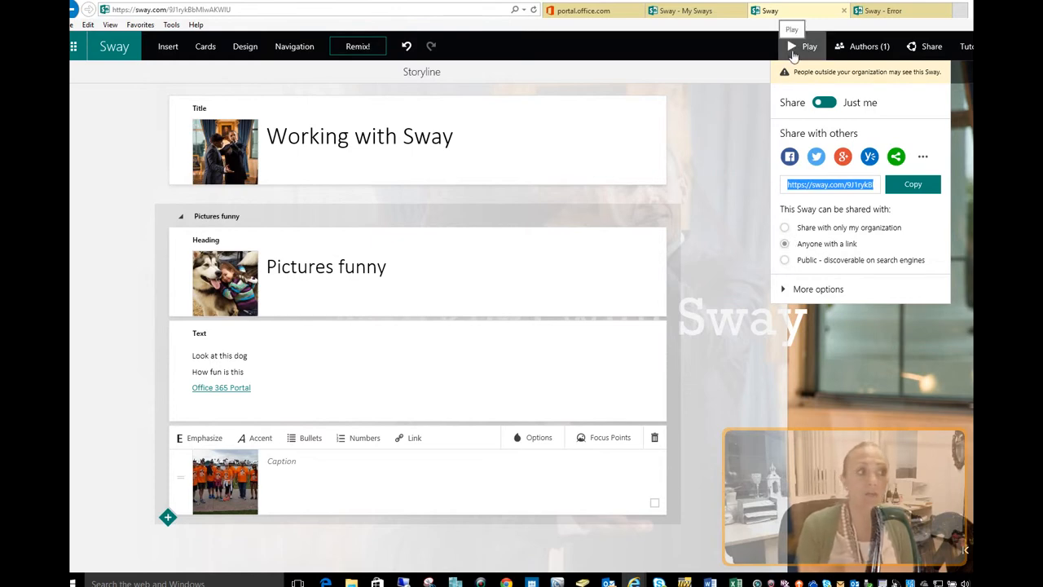
mouse_move(227, 124)
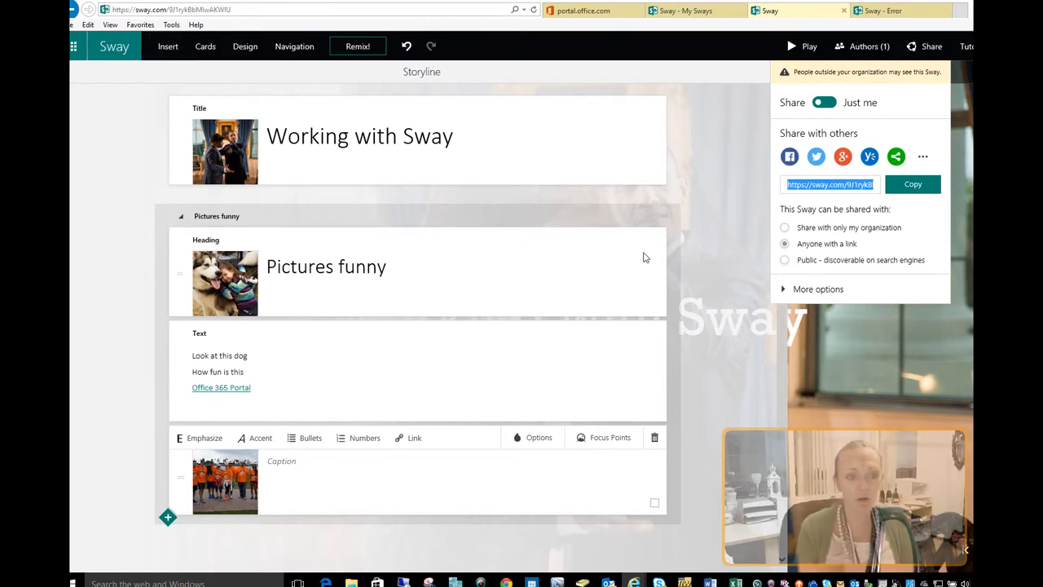
mouse_move(652, 246)
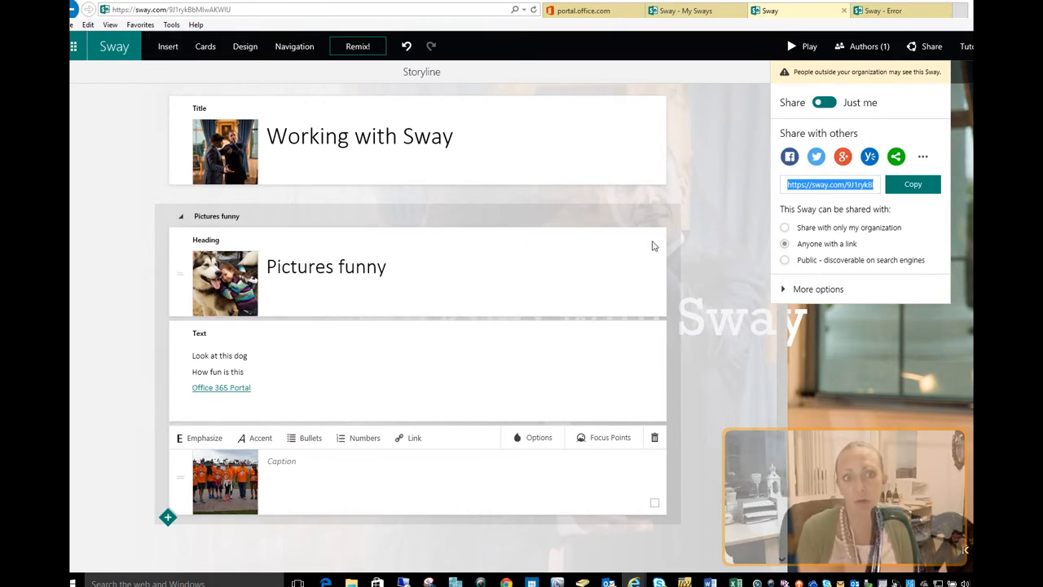
mouse_move(650, 251)
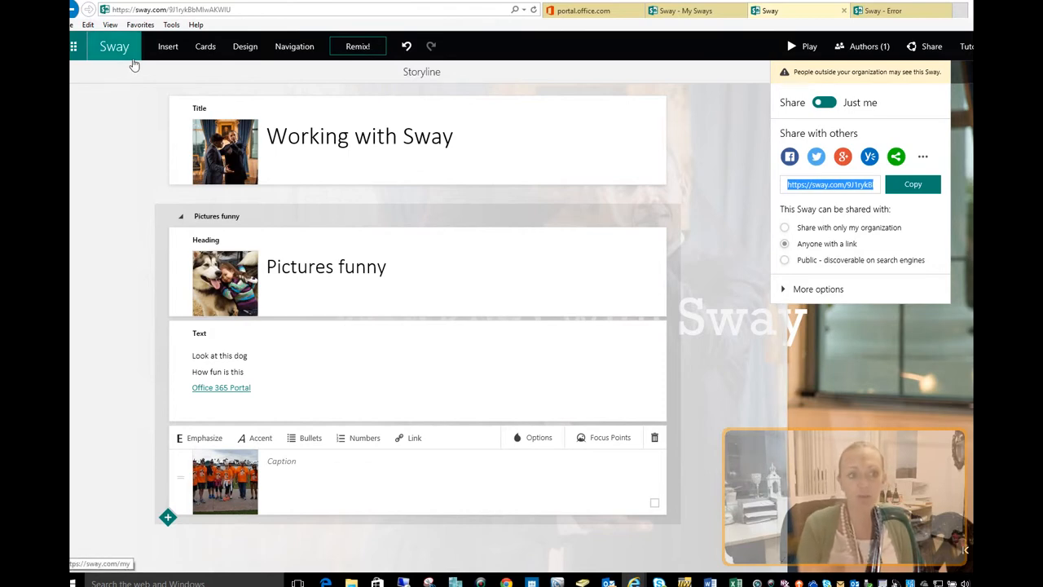
mouse_move(146, 69)
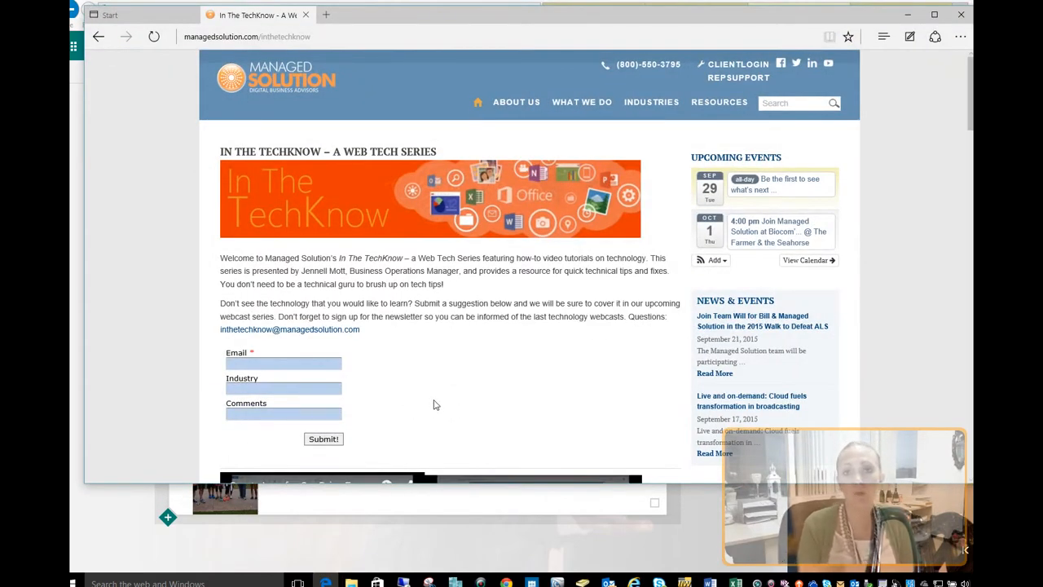
mouse_move(436, 417)
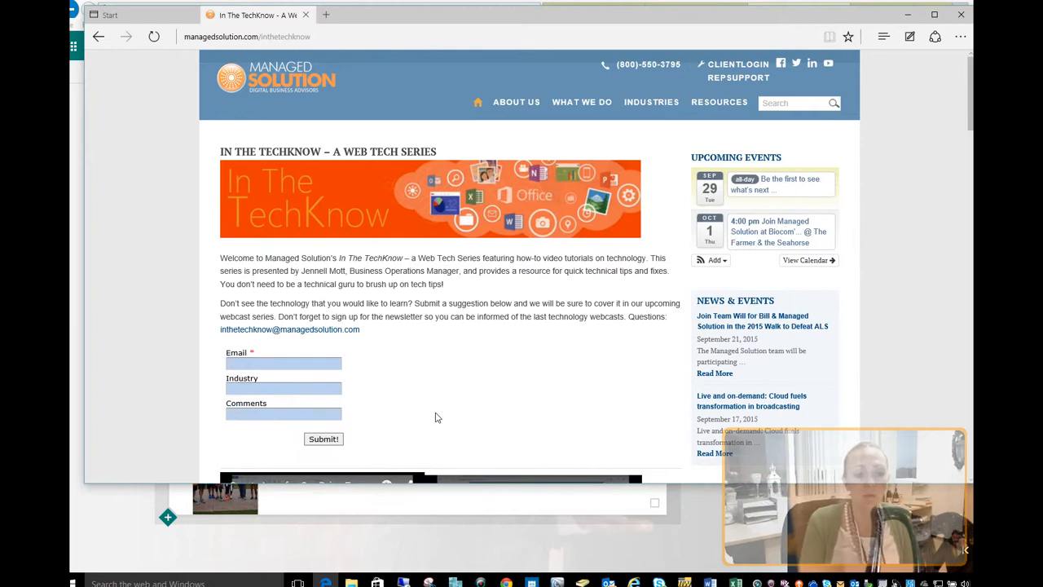